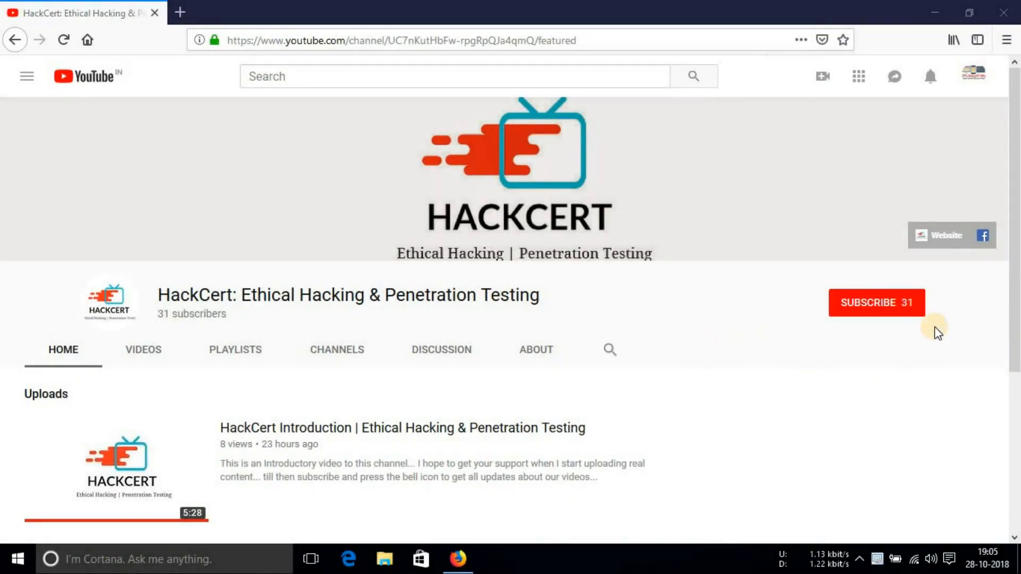
Search Google for hashcalc to list the SlavaSoft HashCalc result
click(876, 302)
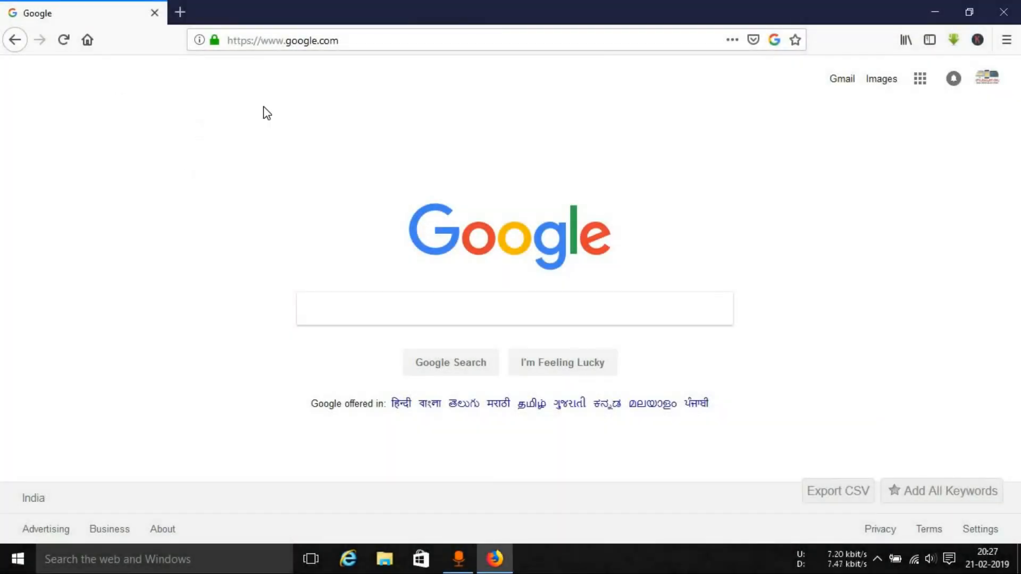
click(282, 40)
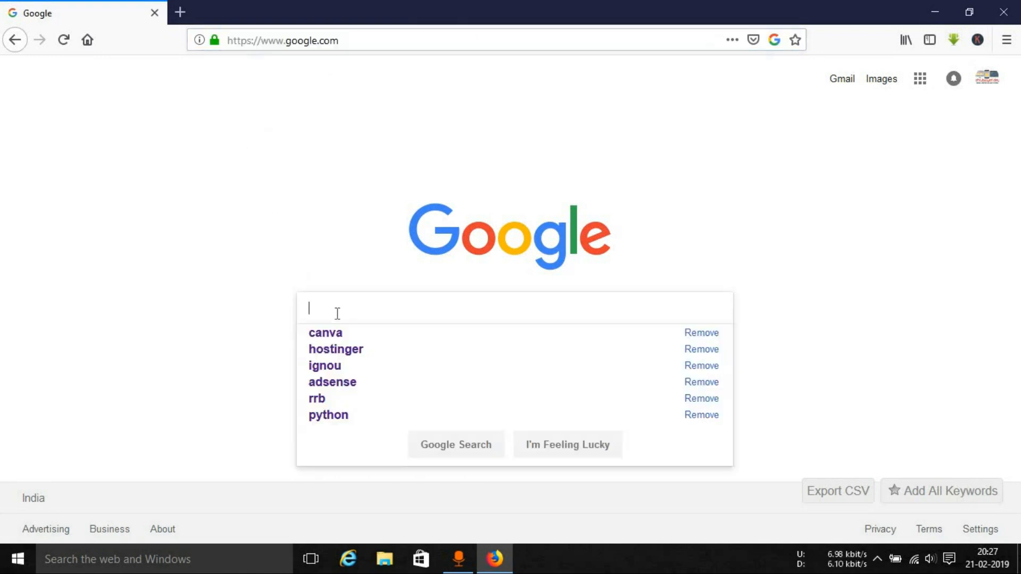
text(hashcalc)
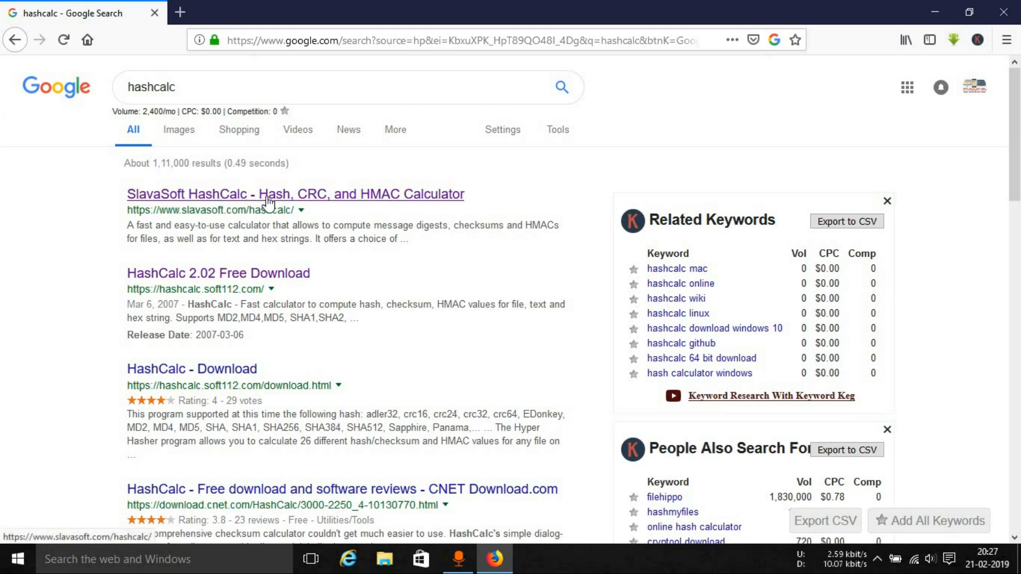
Follow the SlavaSoft HashCalc result to its Downloads page and highlight the supported Windows versions
click(270, 195)
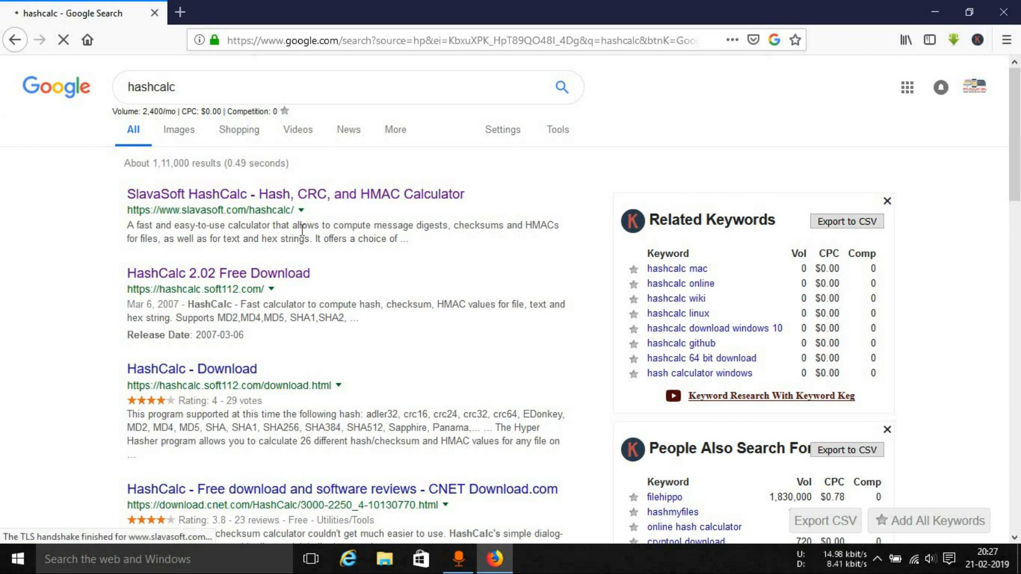
click(295, 194)
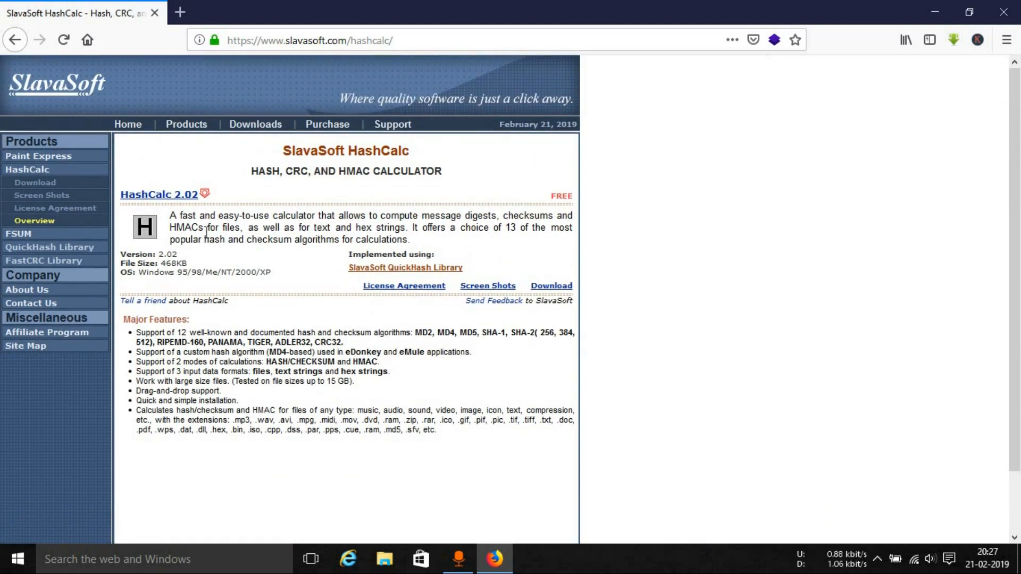
mouse_move(251, 137)
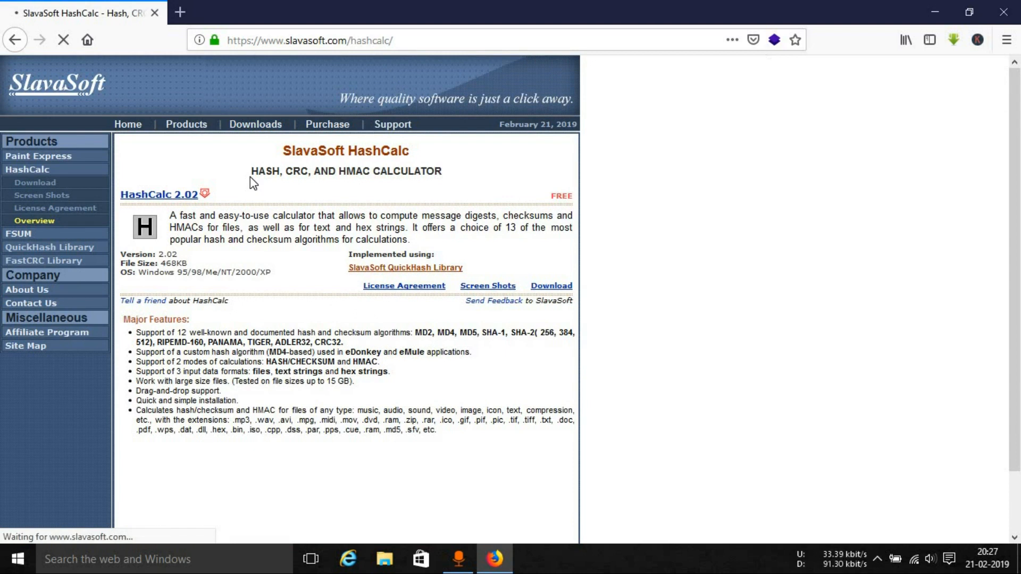
click(255, 124)
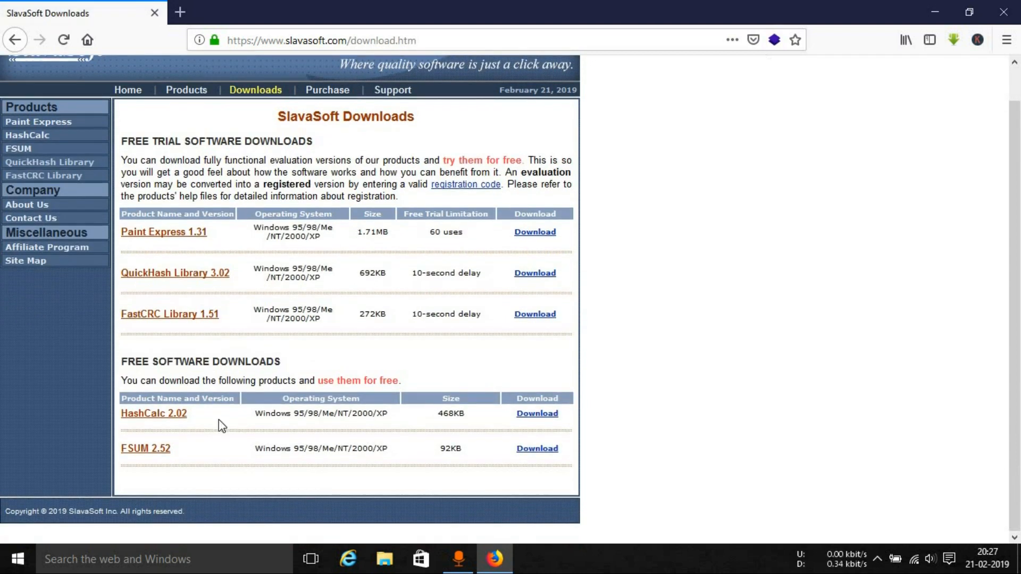
mouse_move(169, 360)
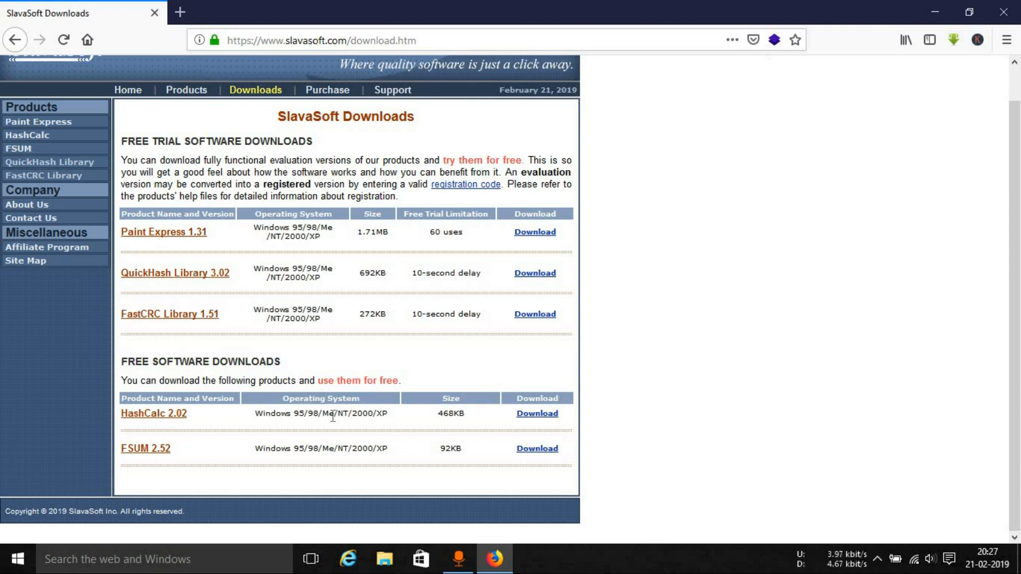
drag(255, 413, 377, 413)
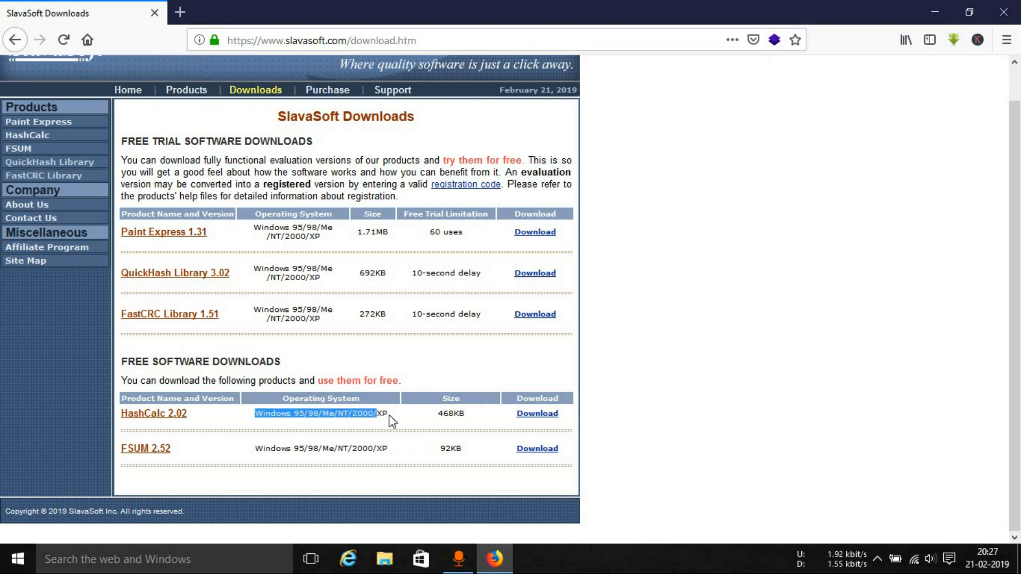
mouse_move(181, 421)
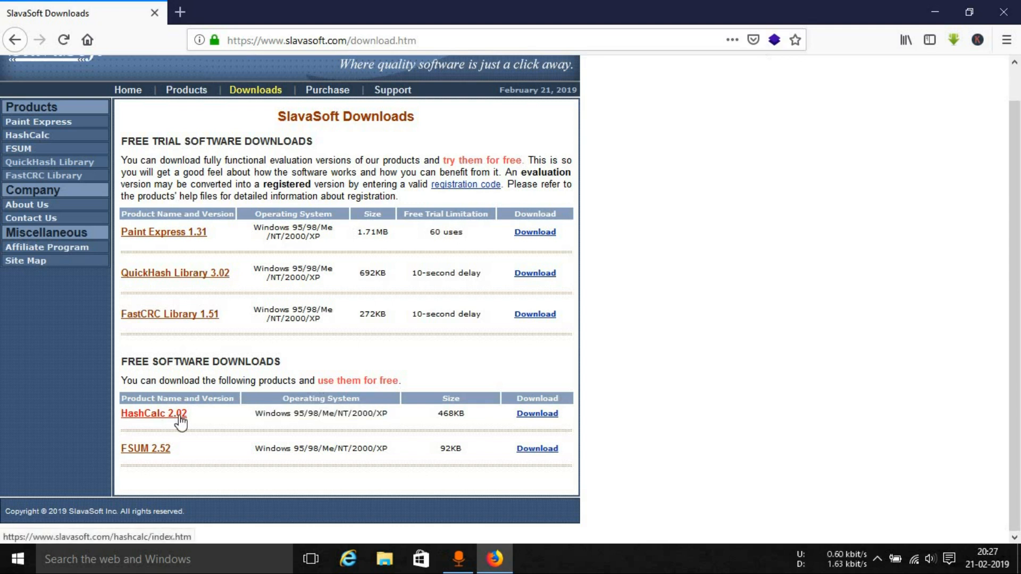
mouse_move(198, 427)
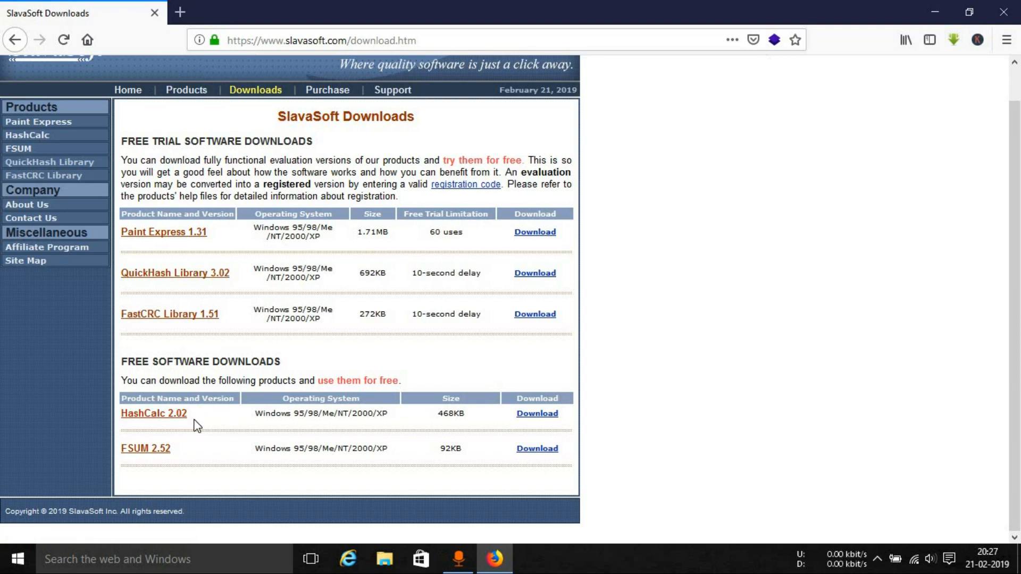
mouse_move(168, 419)
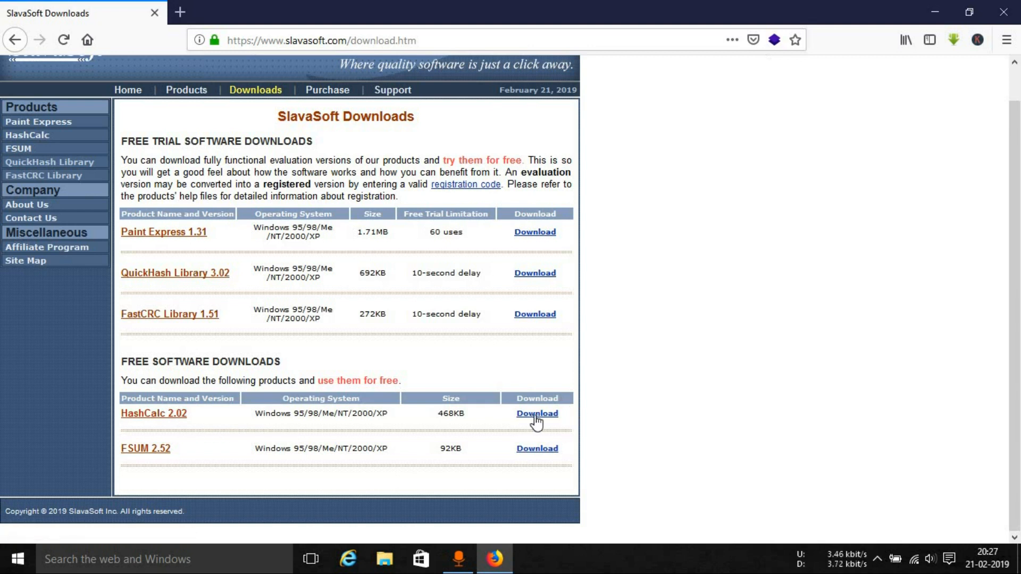
mouse_move(538, 421)
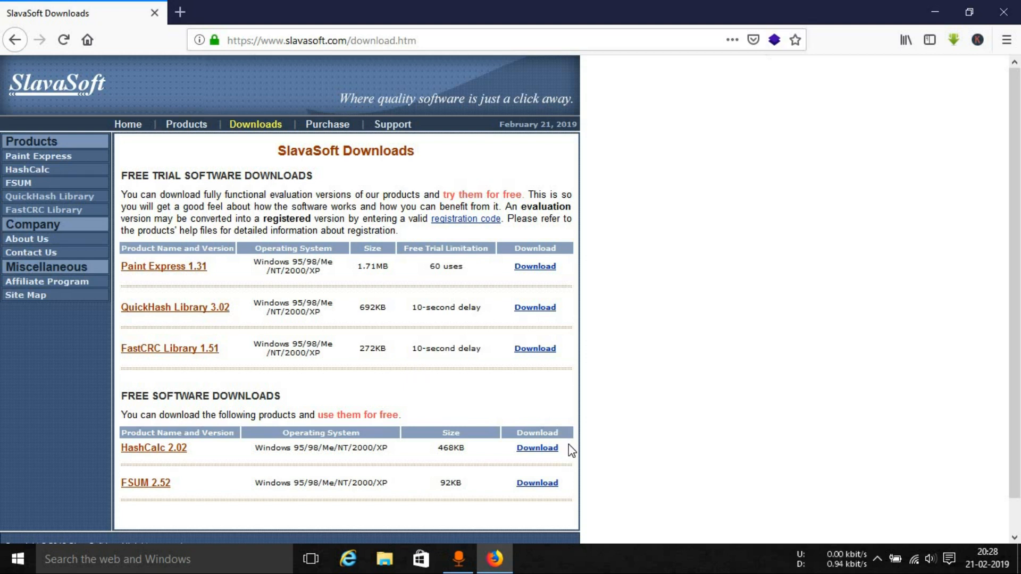
Download HashCalc 2.02 and save hashcalc.zip to the computer
click(534, 348)
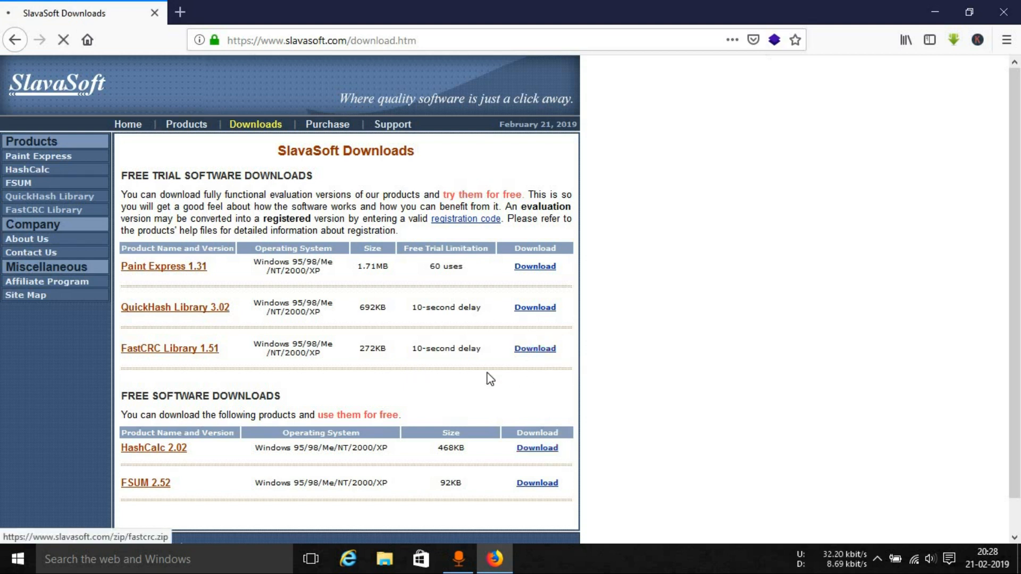
click(536, 448)
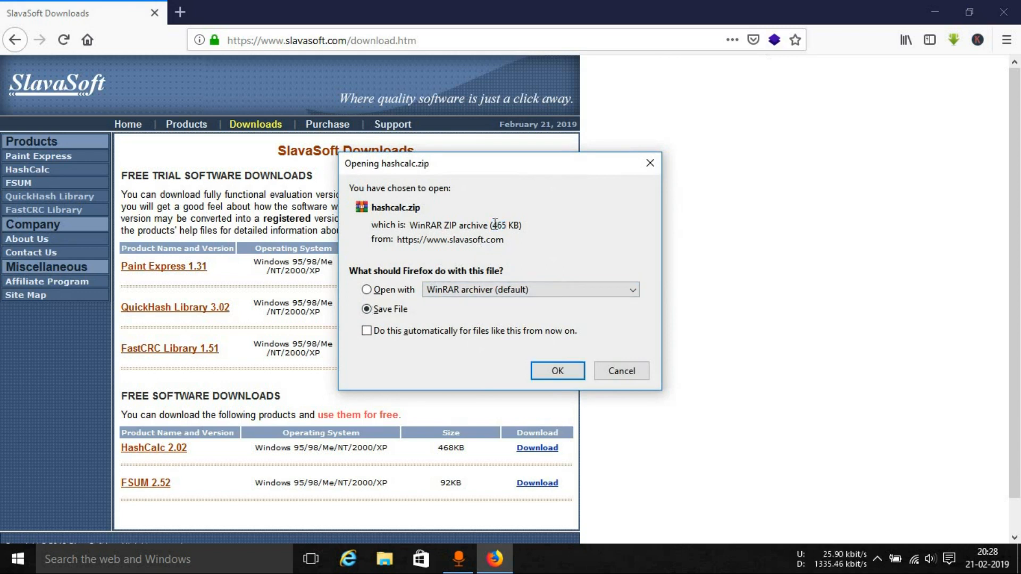
mouse_move(623, 200)
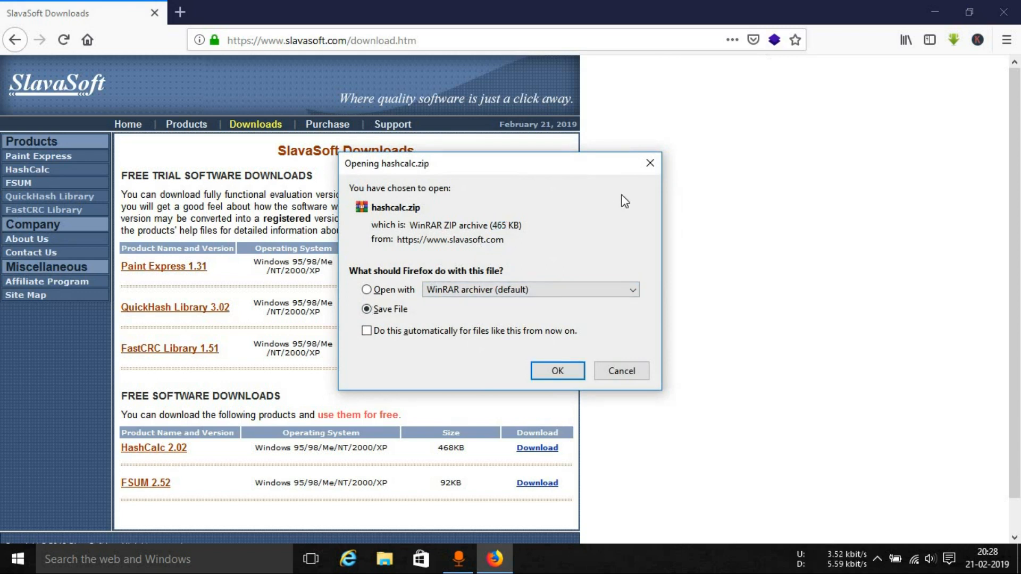
click(557, 370)
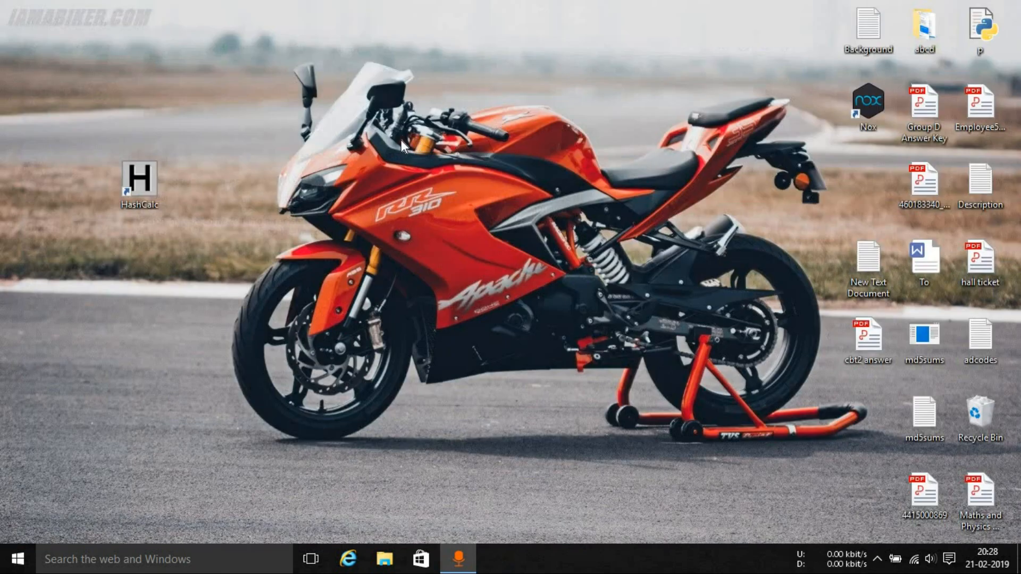
drag(139, 179, 311, 178)
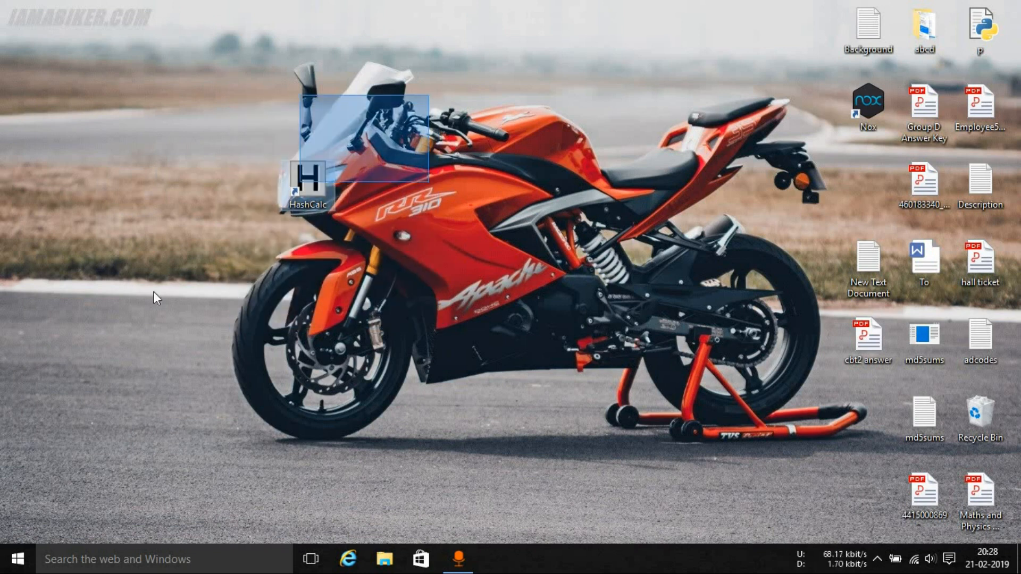
click(309, 179)
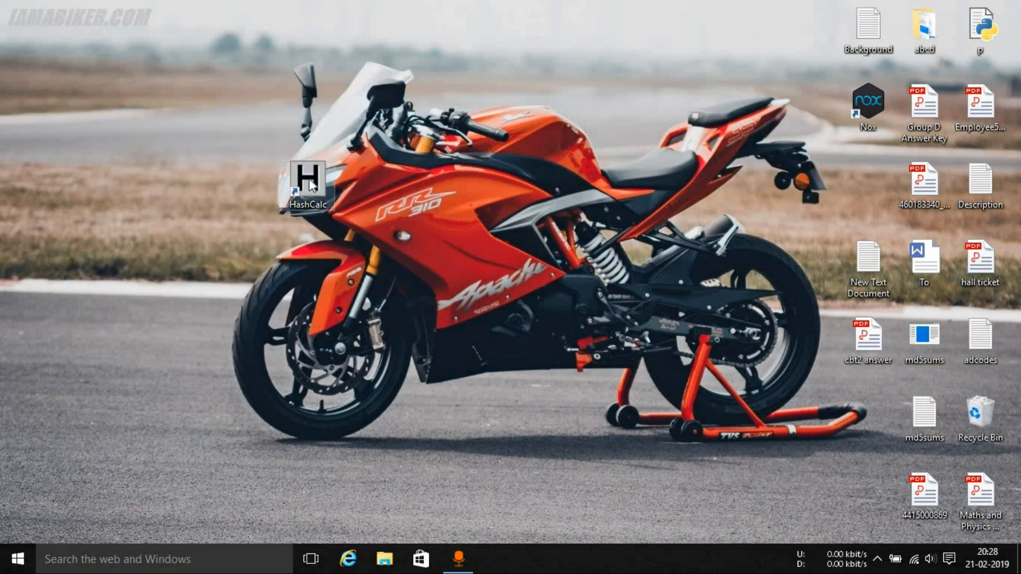
drag(309, 181, 137, 182)
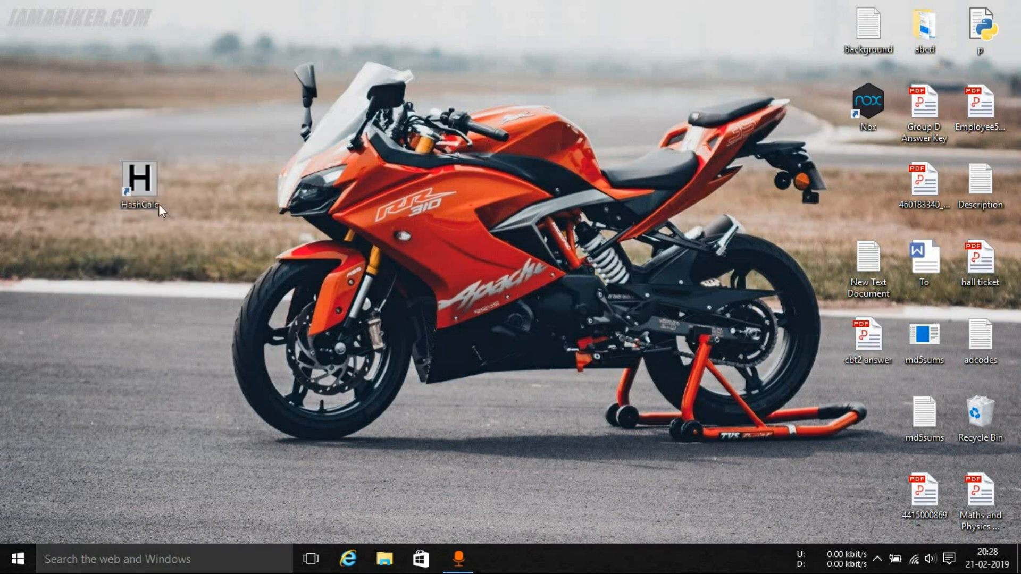
click(140, 185)
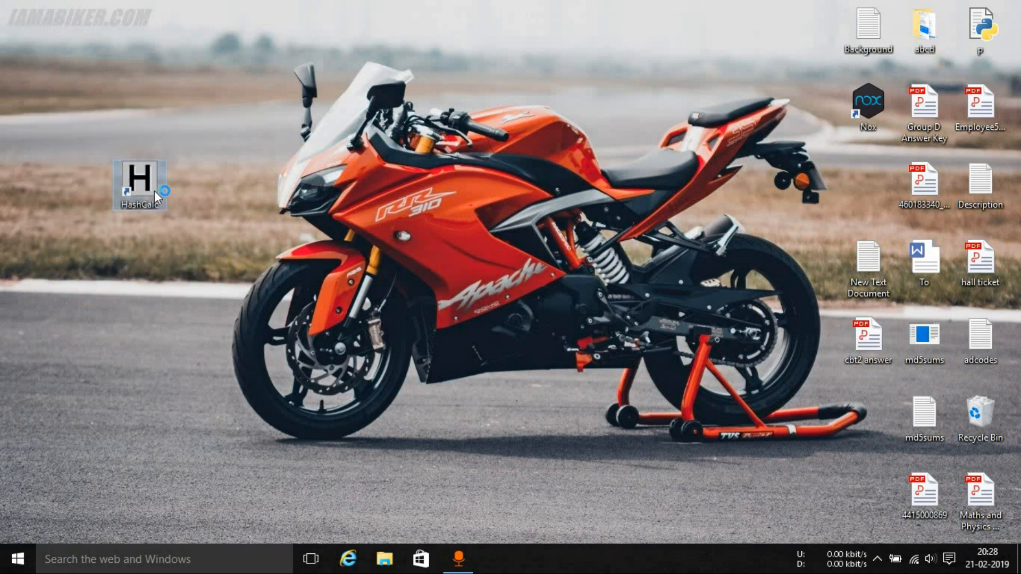
Launch HashCalc from the desktop and set its Data Format to File
double_click(140, 181)
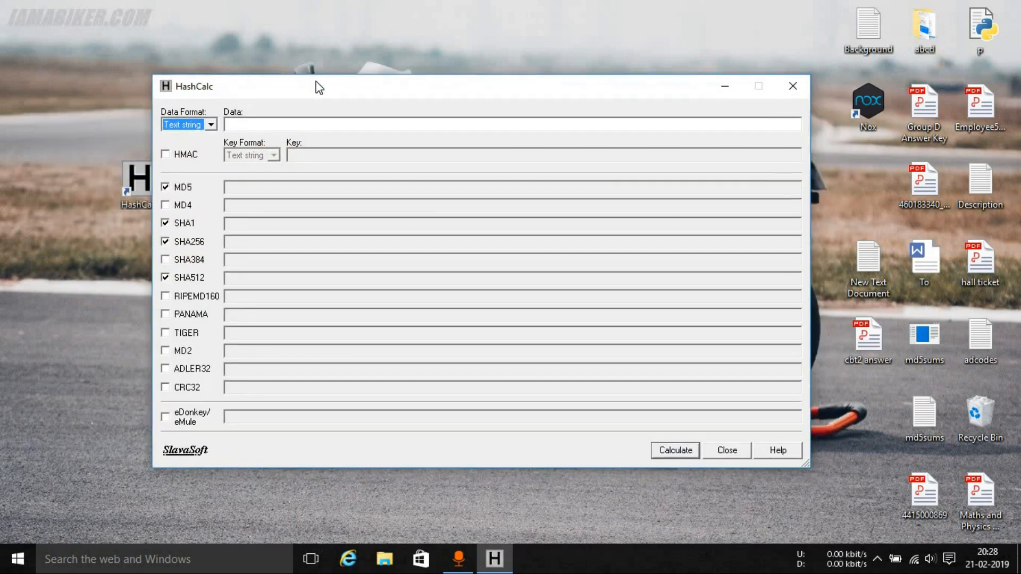
click(211, 124)
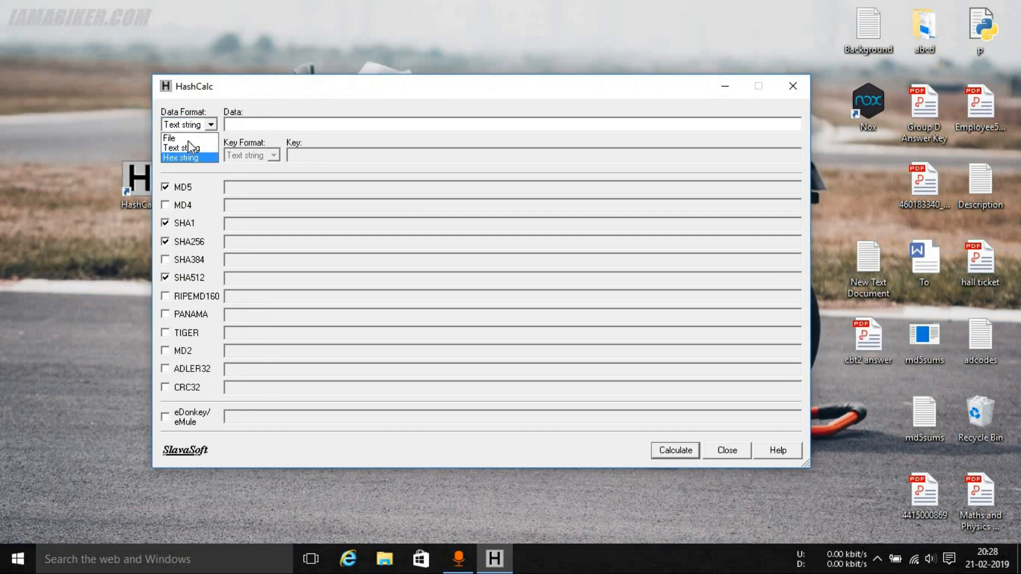
click(172, 140)
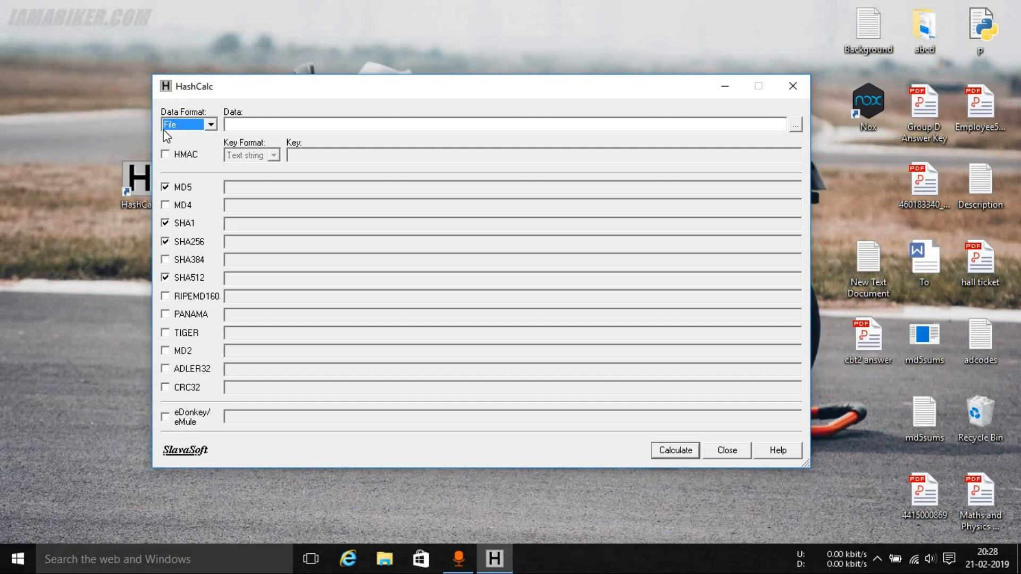
mouse_move(185, 166)
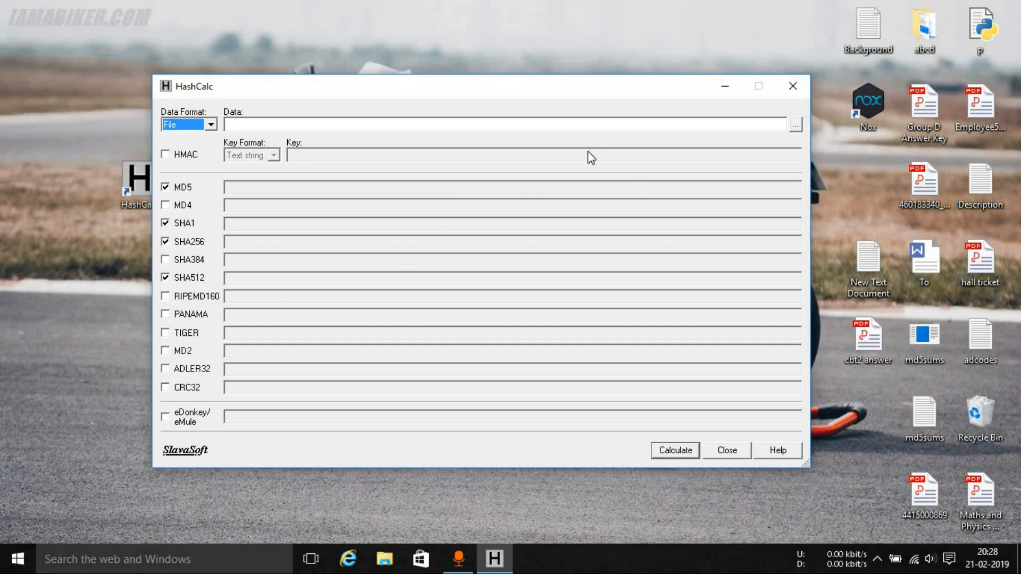
mouse_move(1004, 67)
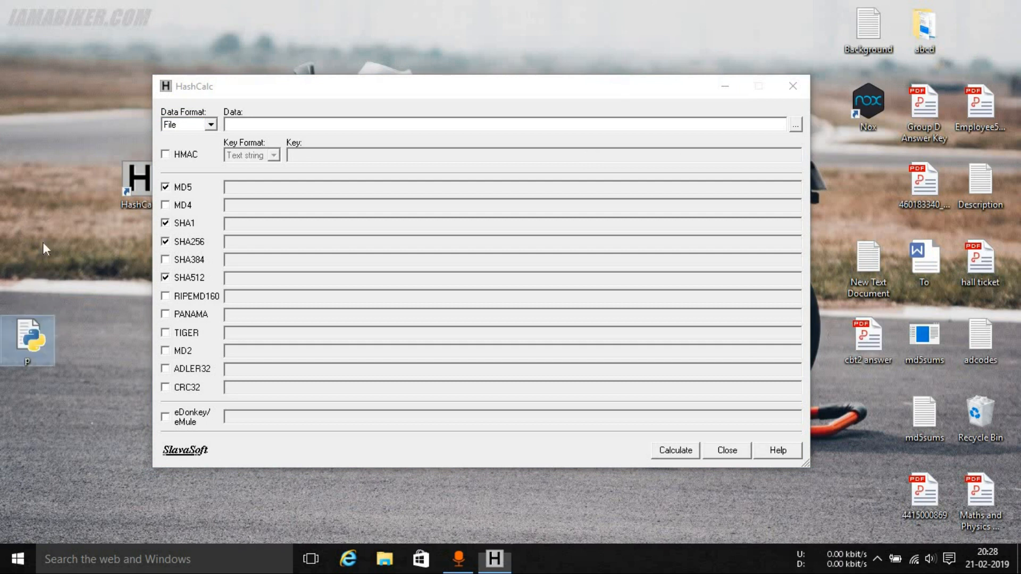
mouse_move(64, 332)
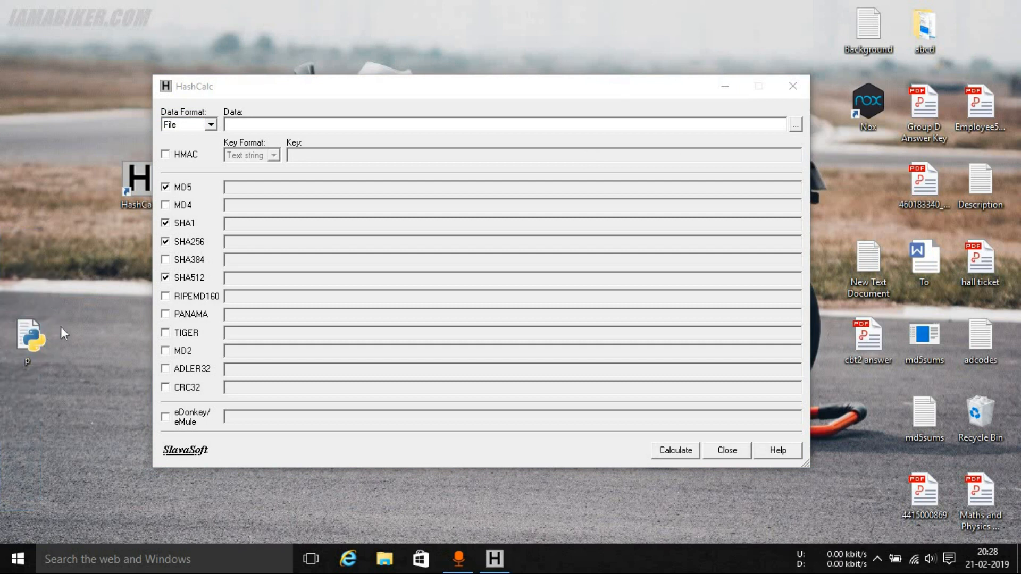
click(211, 123)
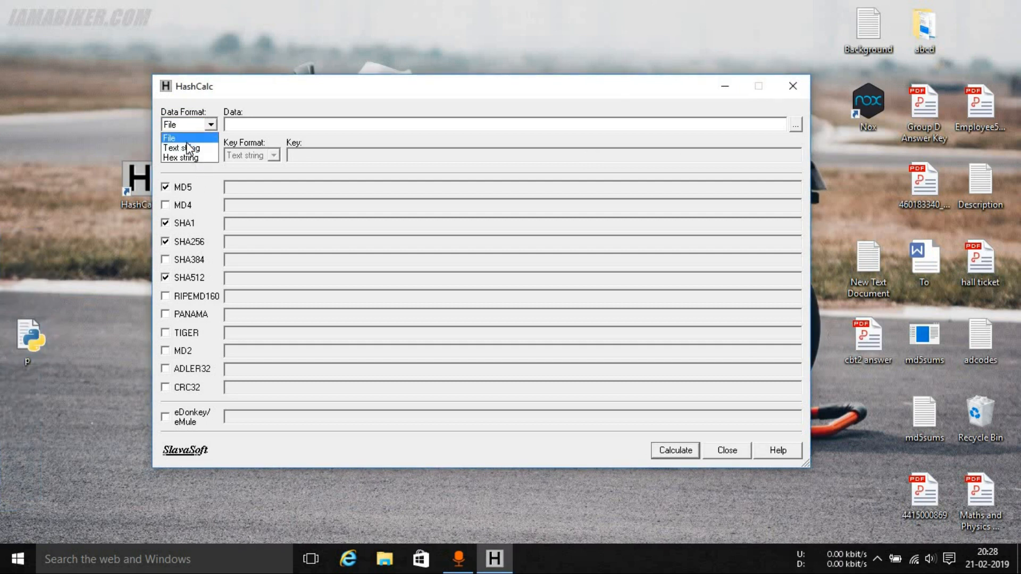
click(182, 143)
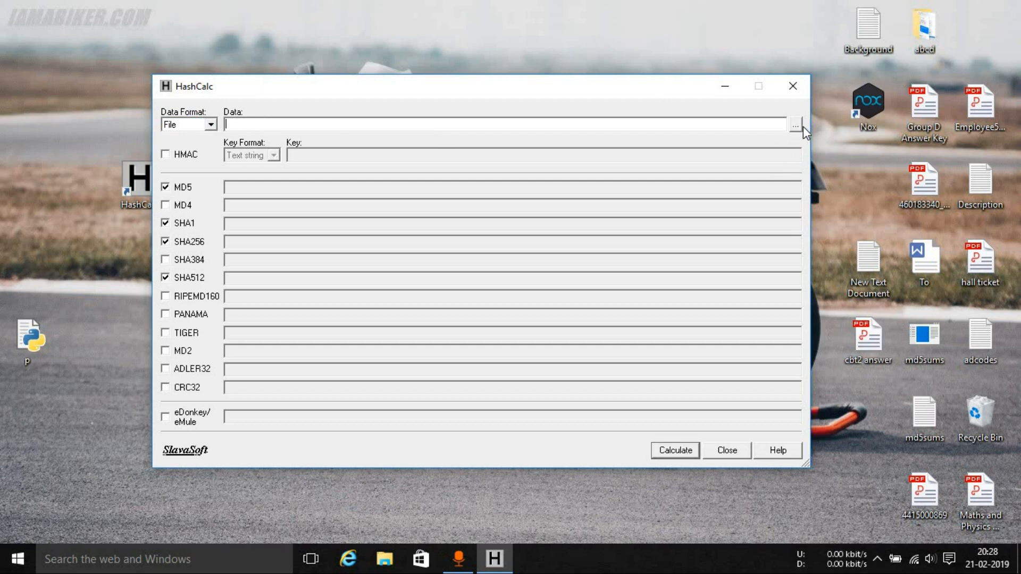
Browse to the Desktop and select the Python file p.py as the data to hash
click(796, 124)
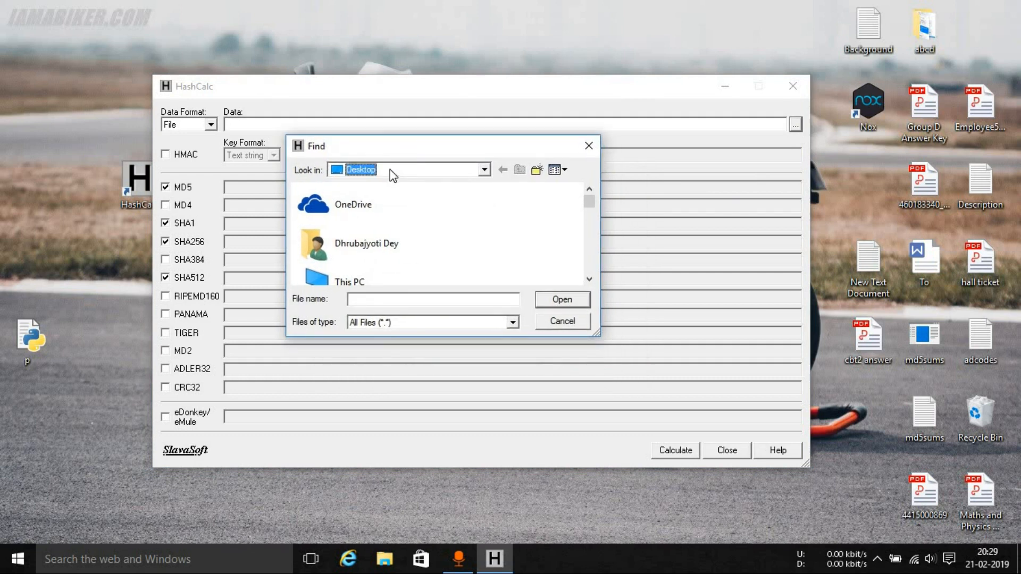
click(483, 169)
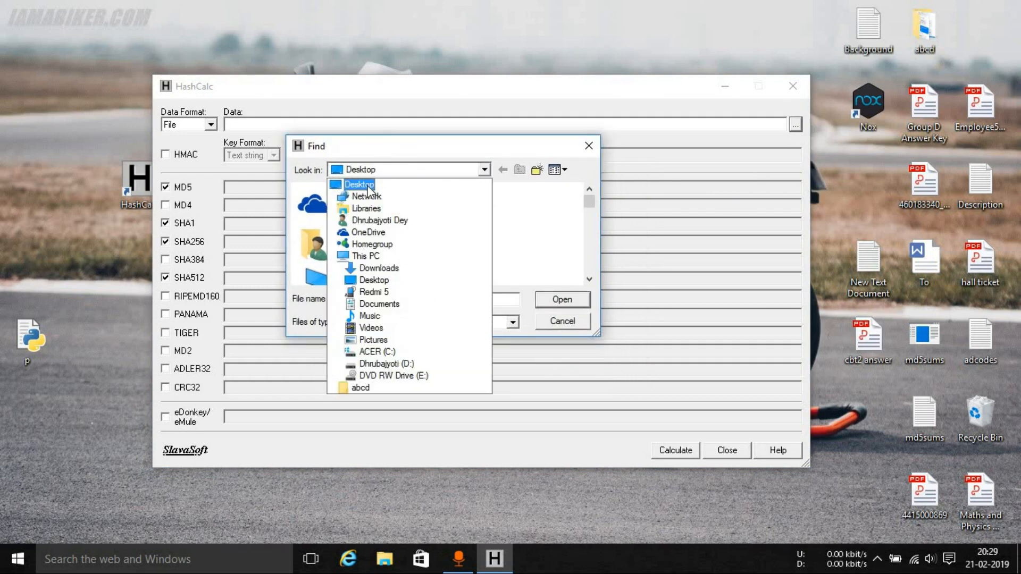
mouse_move(383, 202)
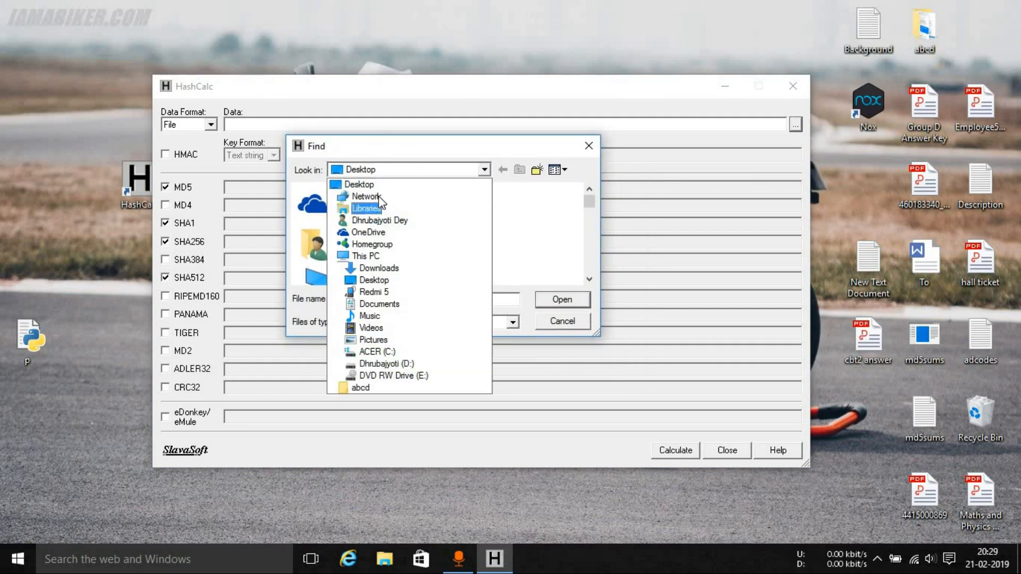
click(359, 184)
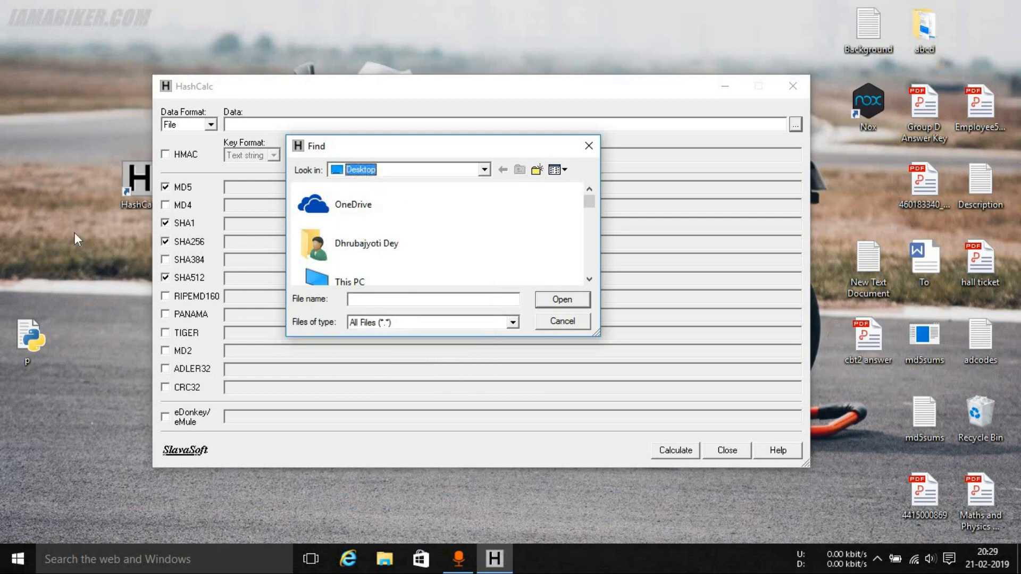
mouse_move(365, 183)
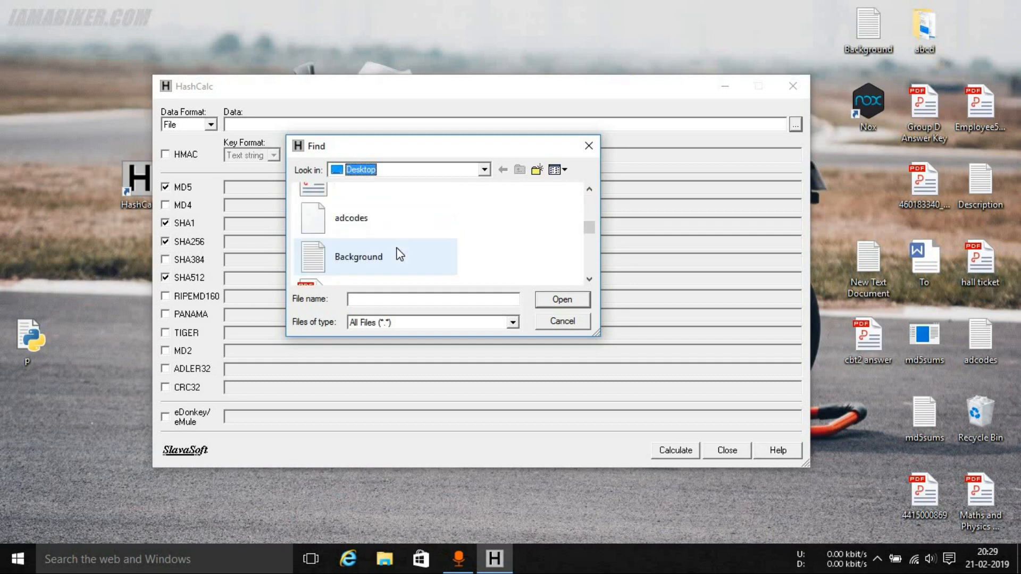
scroll(down, 3)
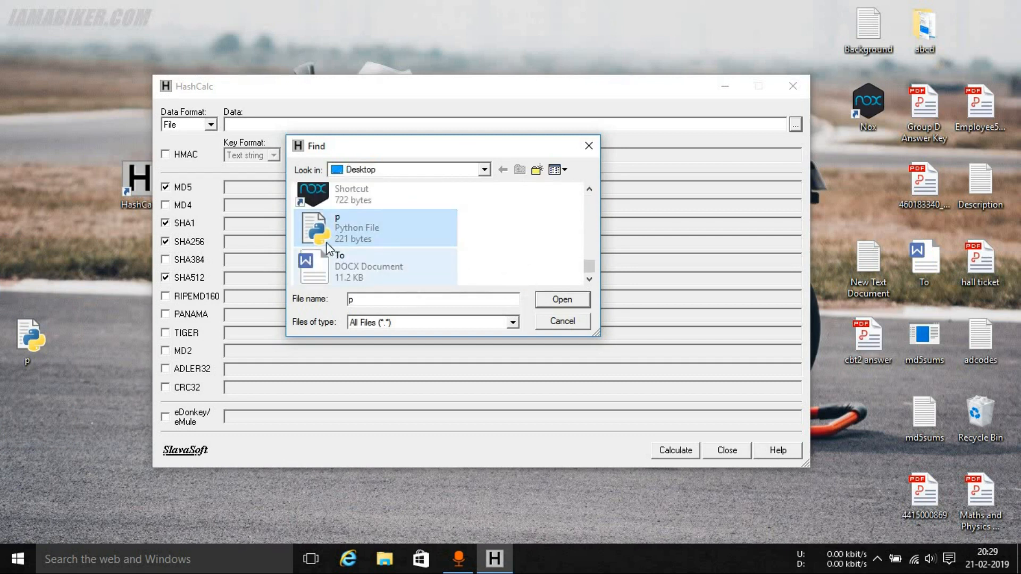
click(562, 300)
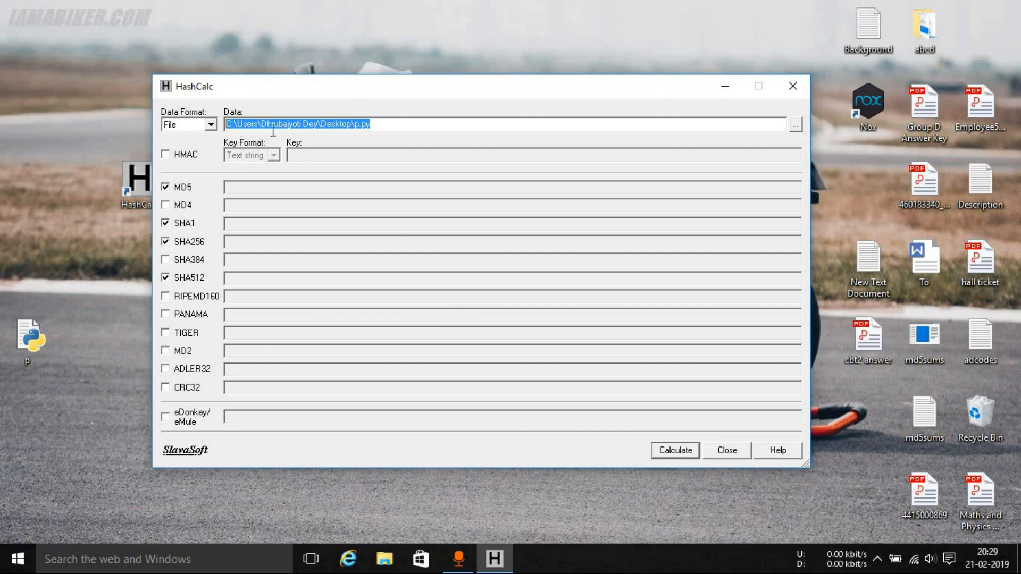
mouse_move(196, 140)
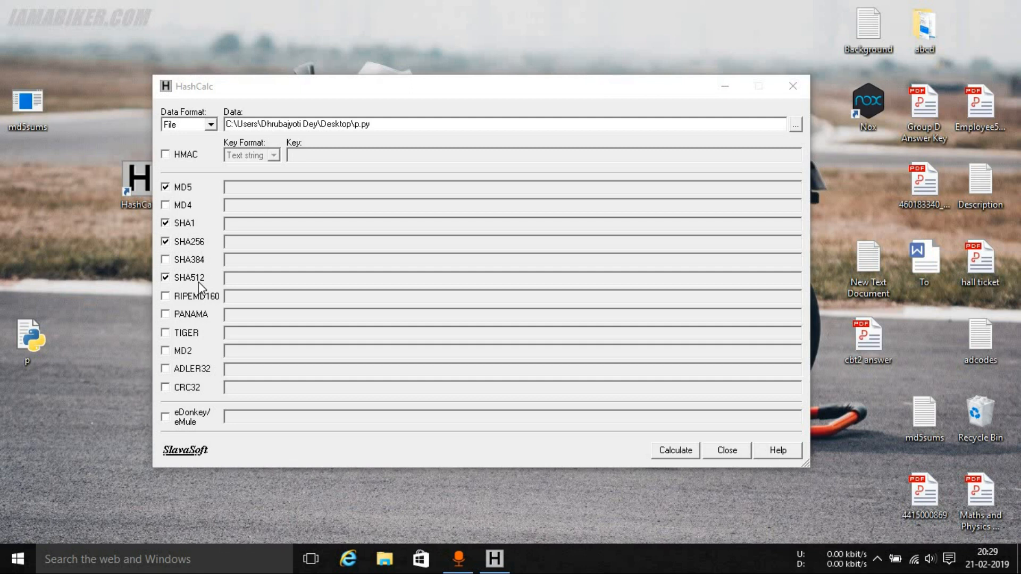
mouse_move(185, 185)
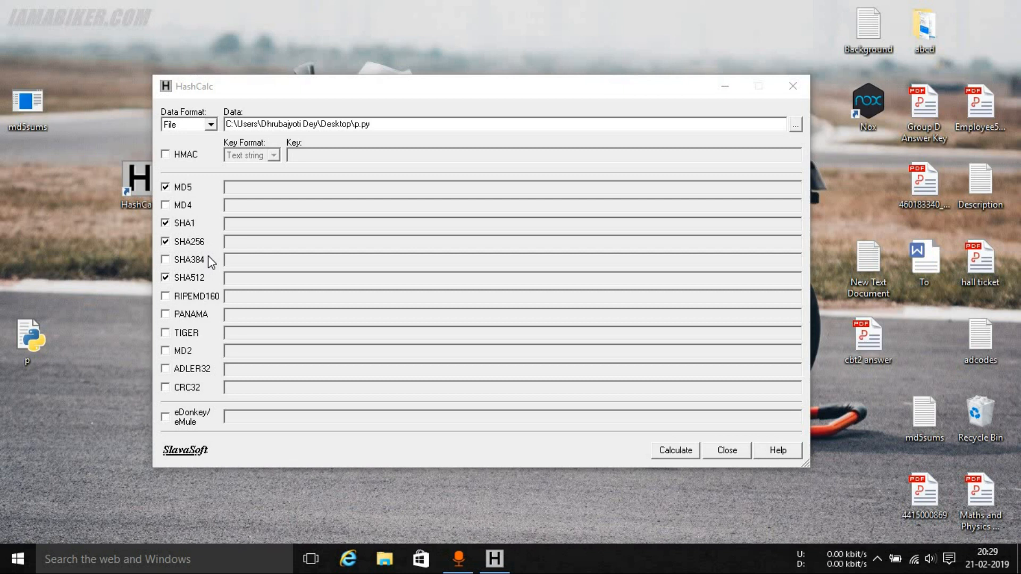
mouse_move(195, 192)
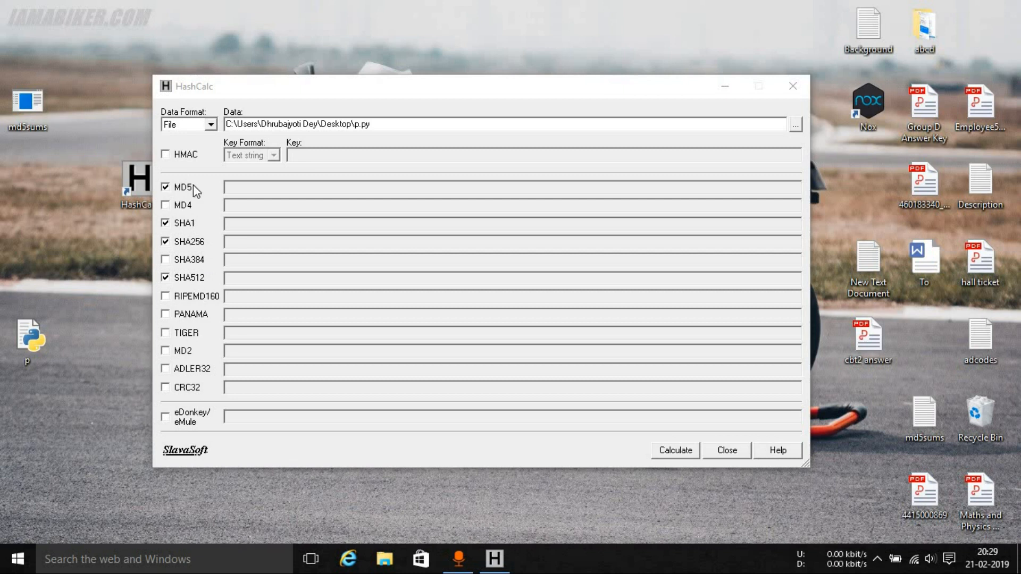
click(165, 223)
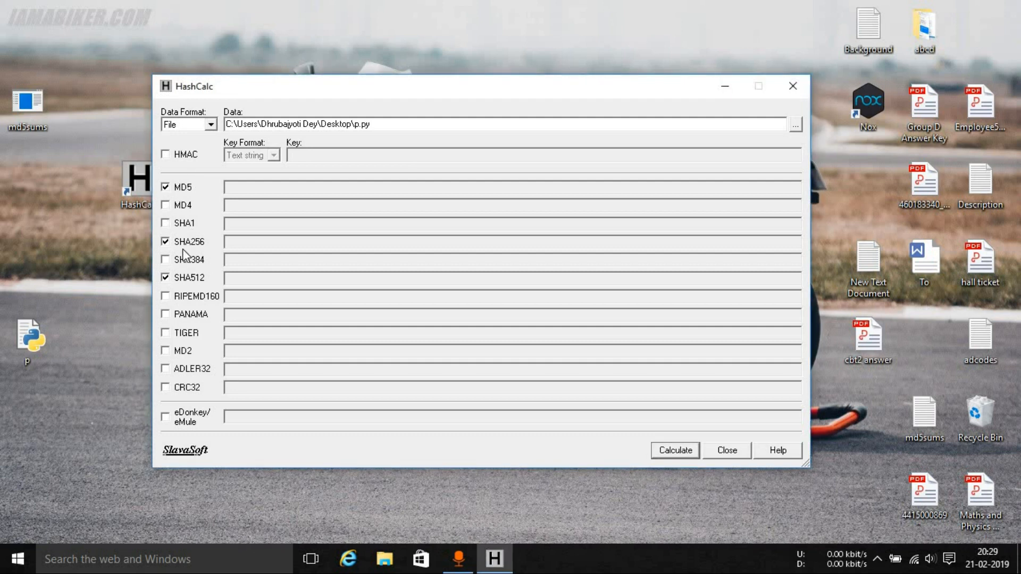
click(165, 241)
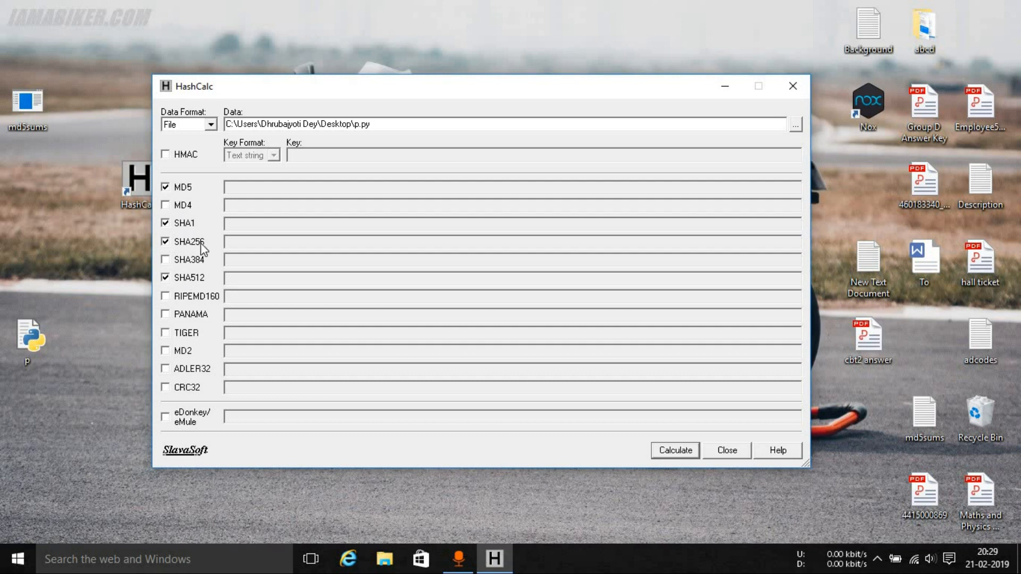
mouse_move(186, 192)
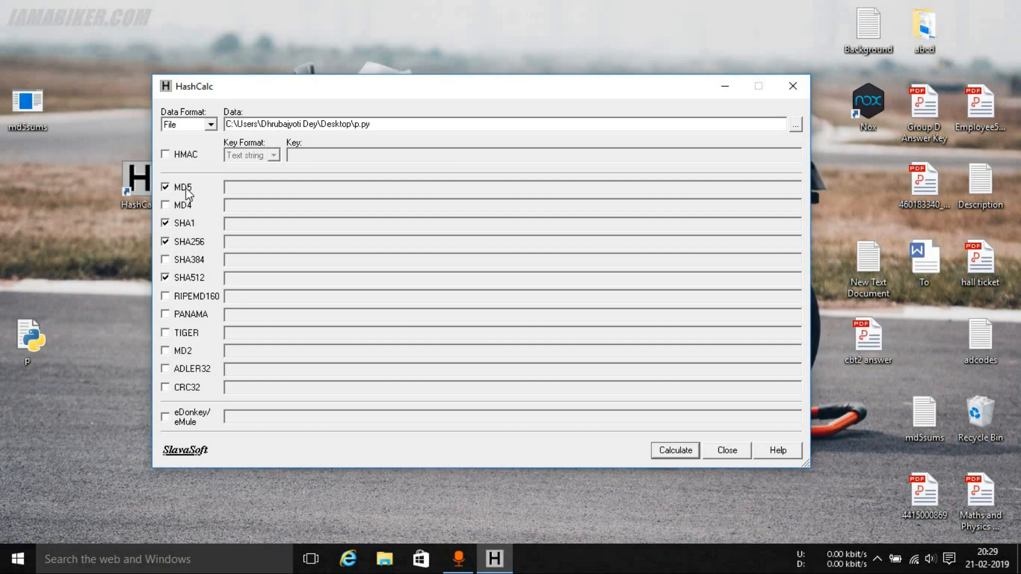
mouse_move(281, 90)
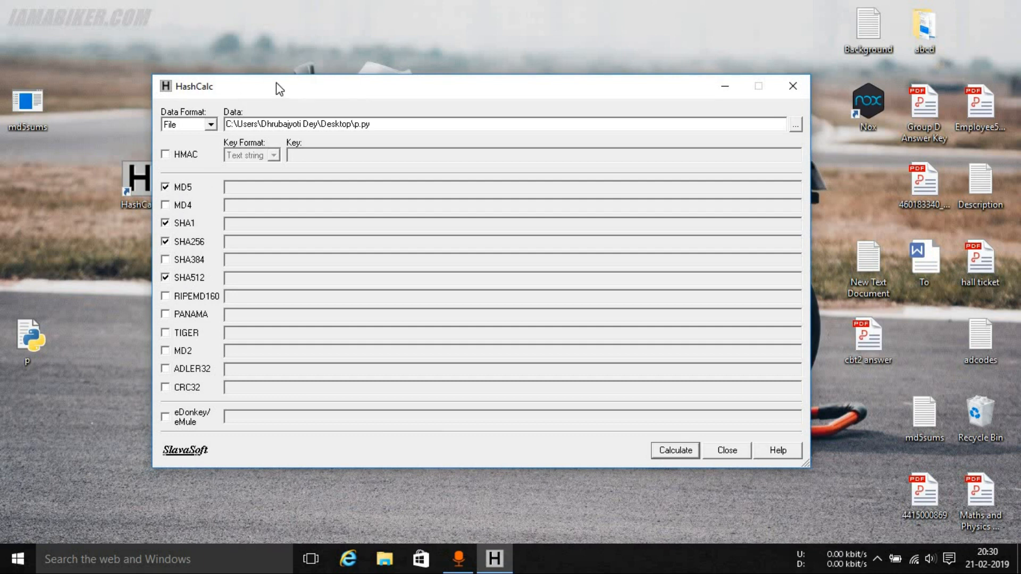
drag(276, 86, 231, 73)
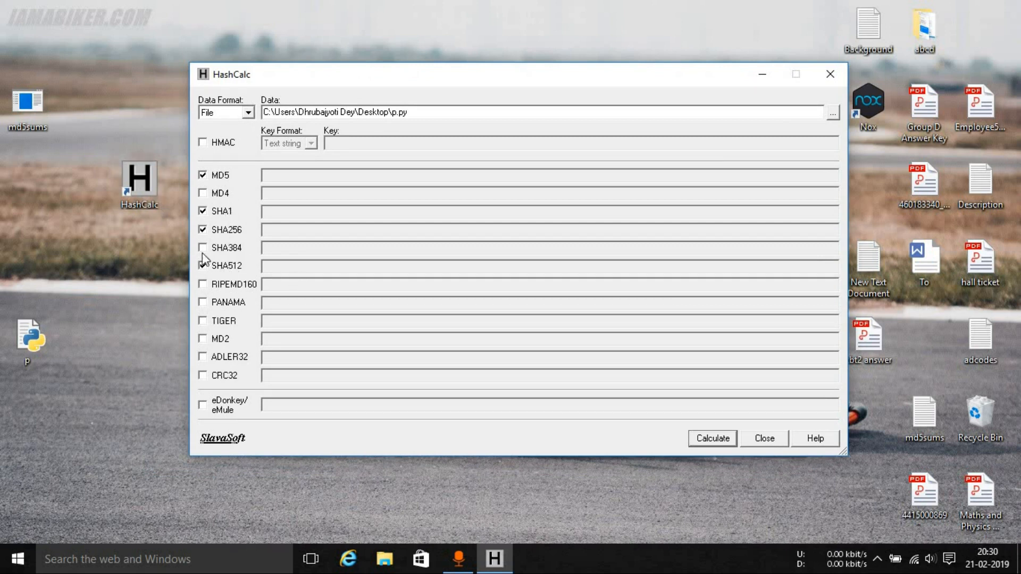
Calculate the MD5, SHA1, SHA256 and SHA512 hashes of p.py
click(202, 266)
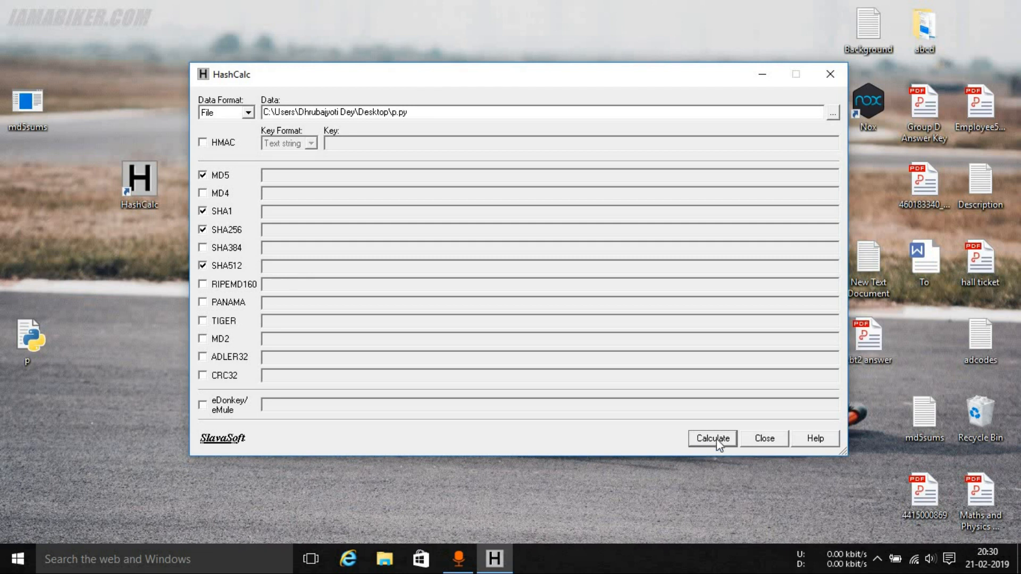
click(713, 438)
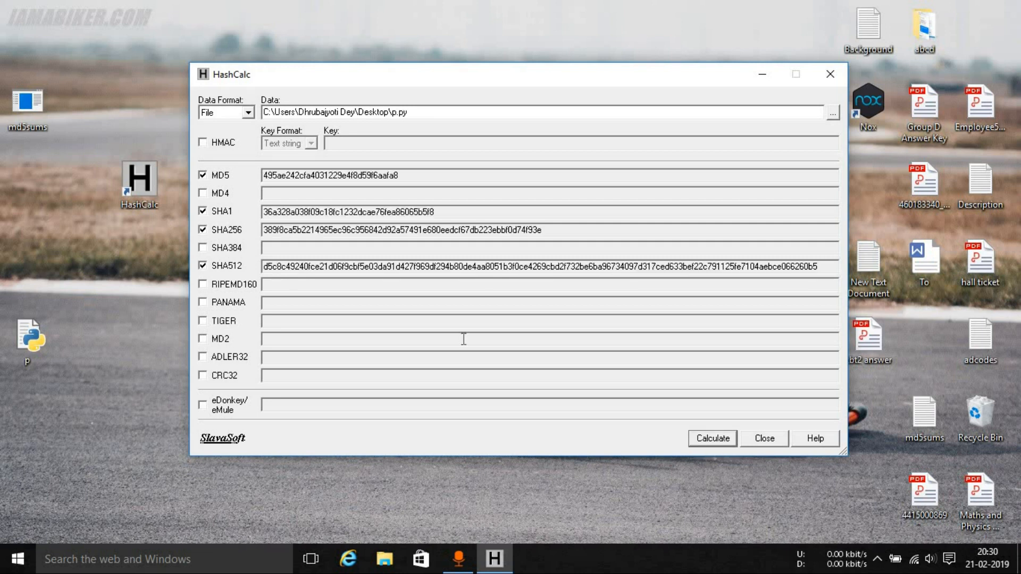
mouse_move(364, 49)
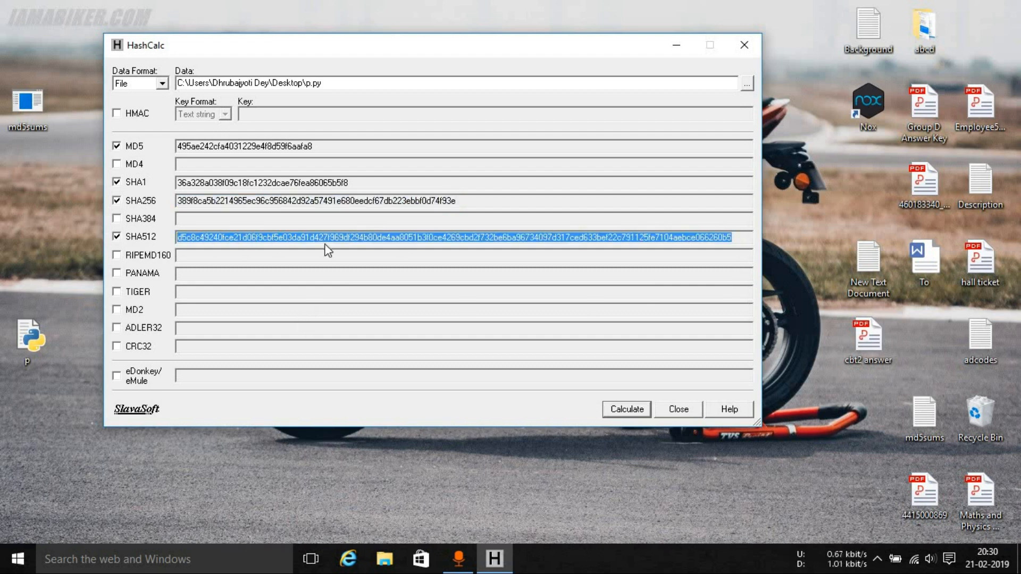
mouse_move(159, 93)
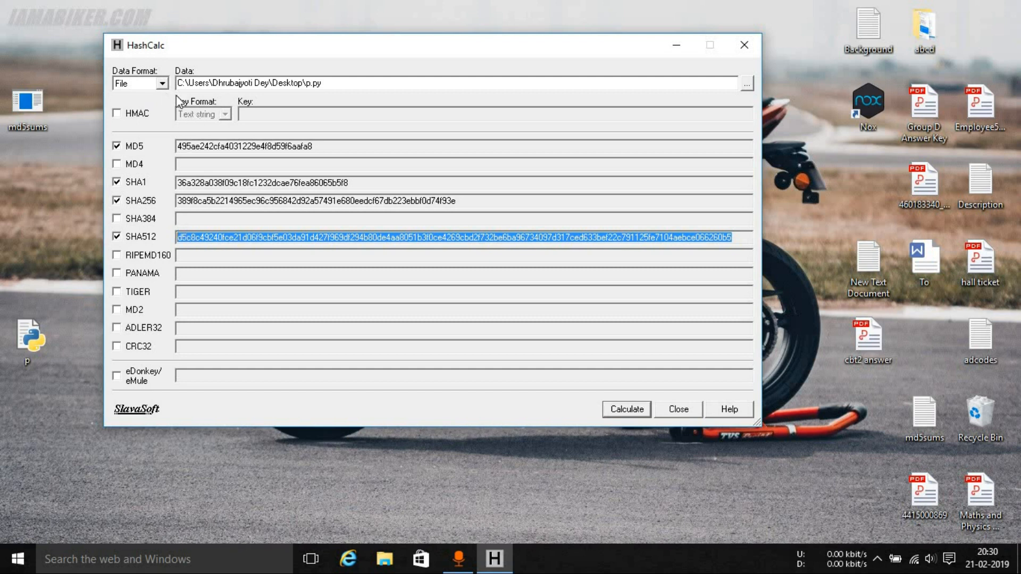
Switch the Data Format to Text string and enter hello as the data
click(159, 83)
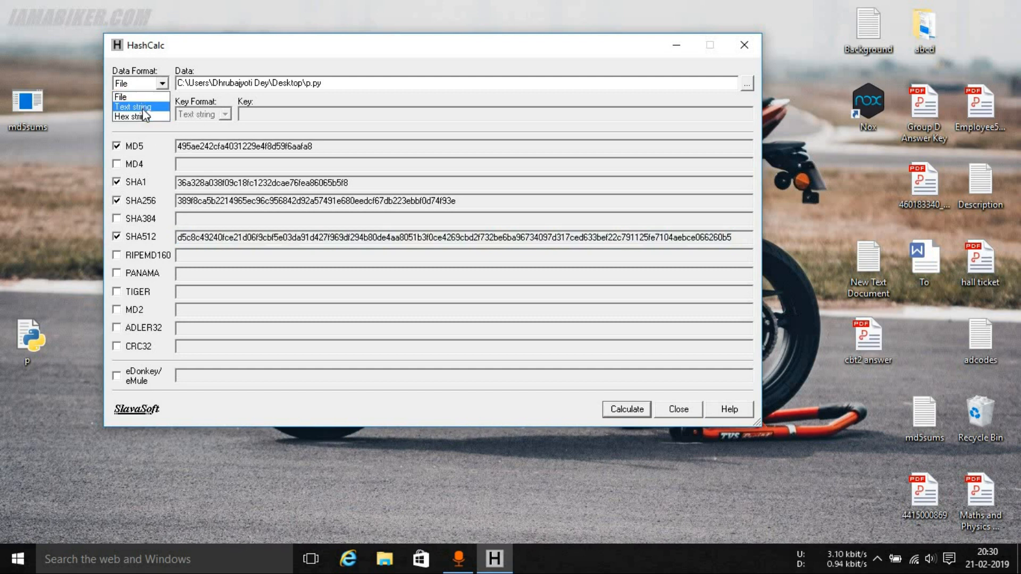
click(131, 96)
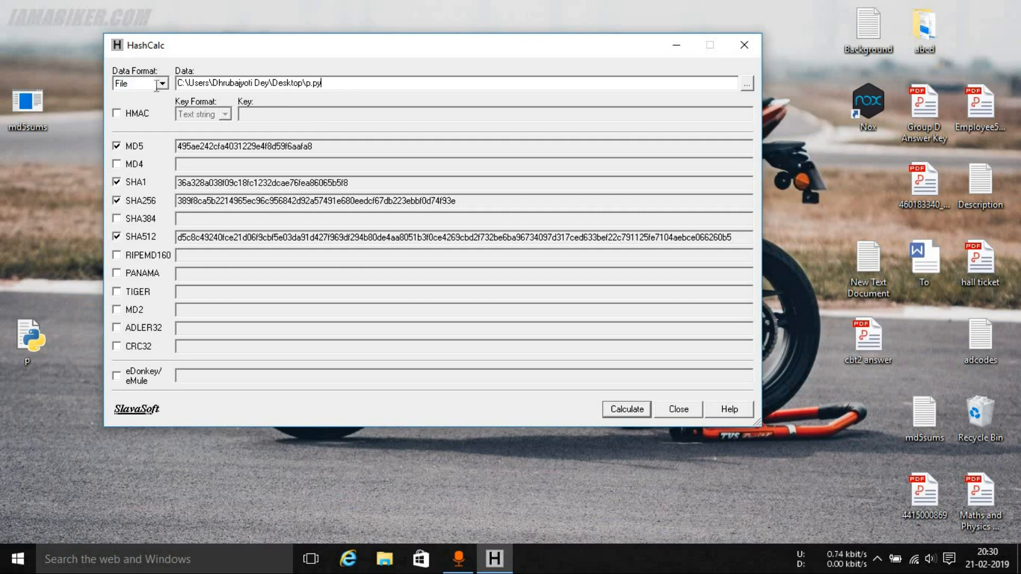
click(159, 84)
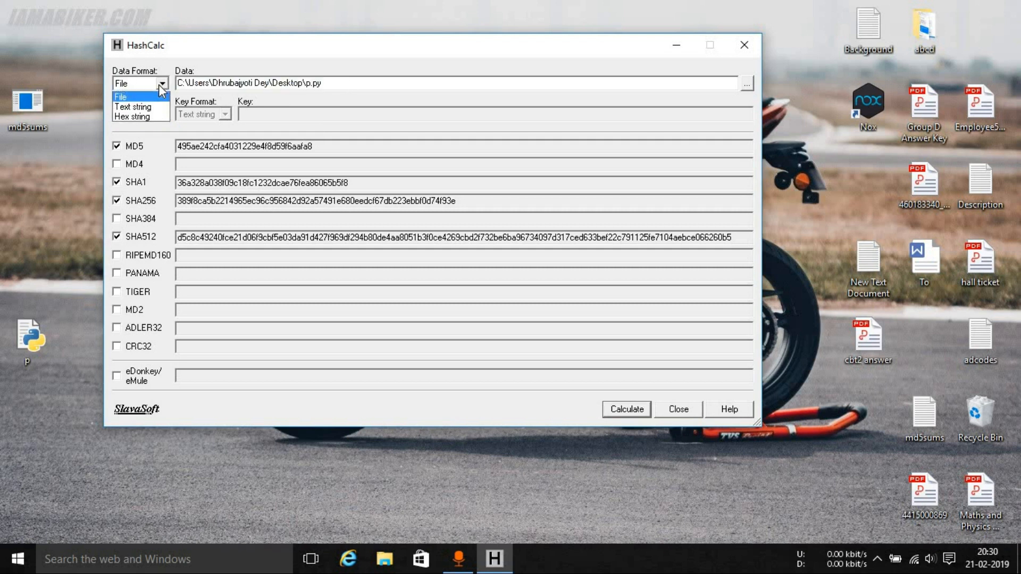
mouse_move(134, 109)
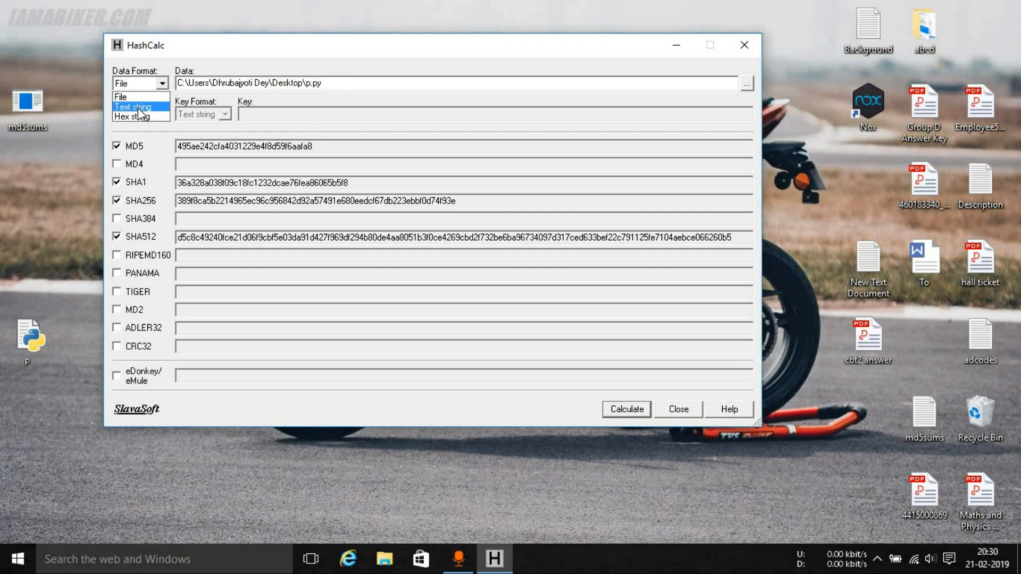
click(128, 107)
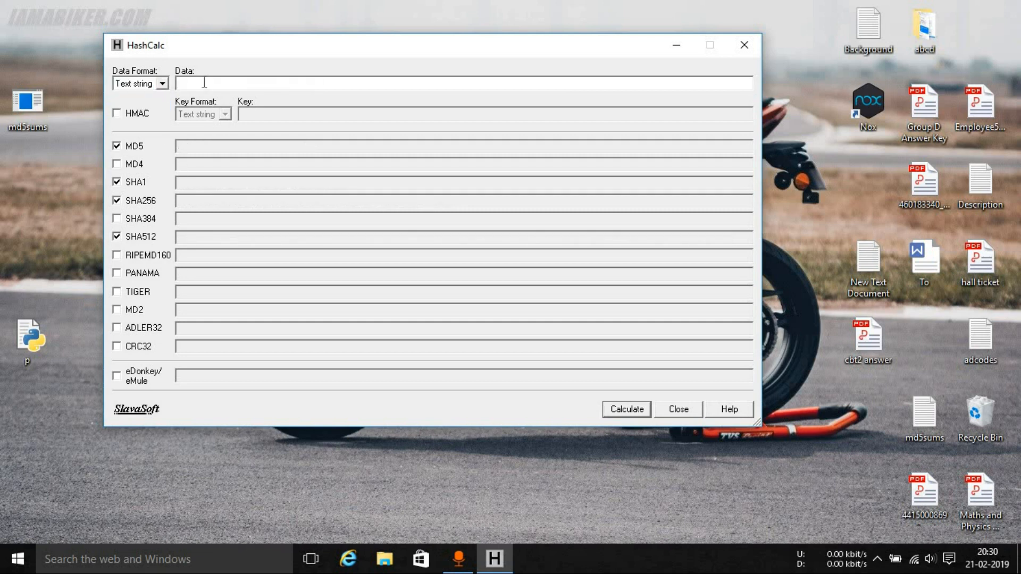
text(he)
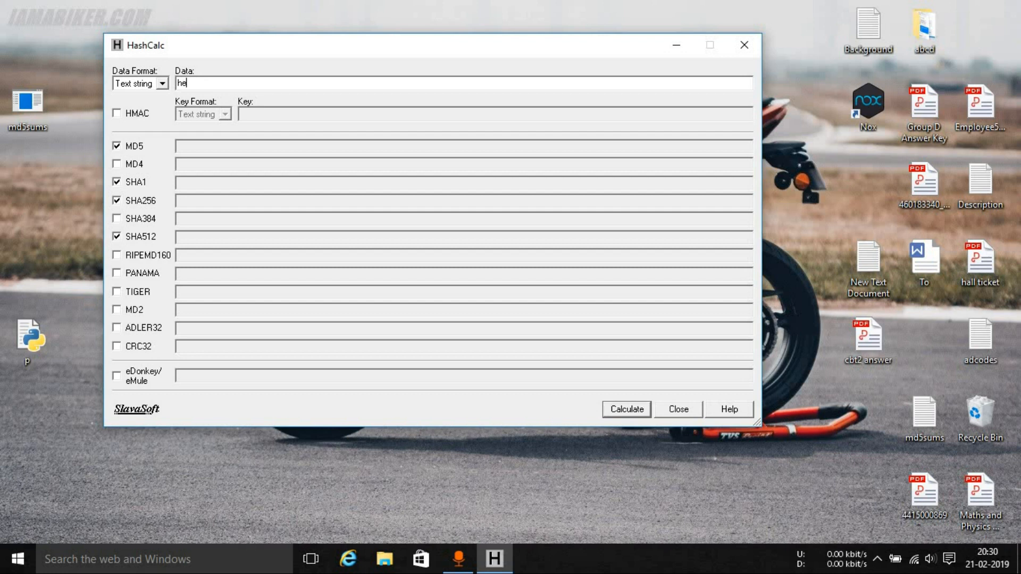
text(llo)
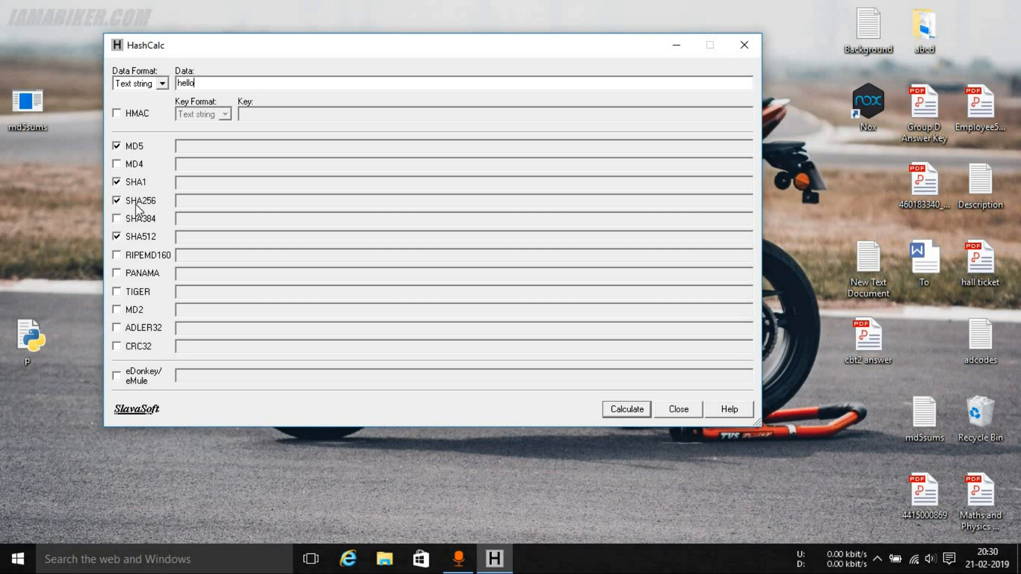
mouse_move(154, 241)
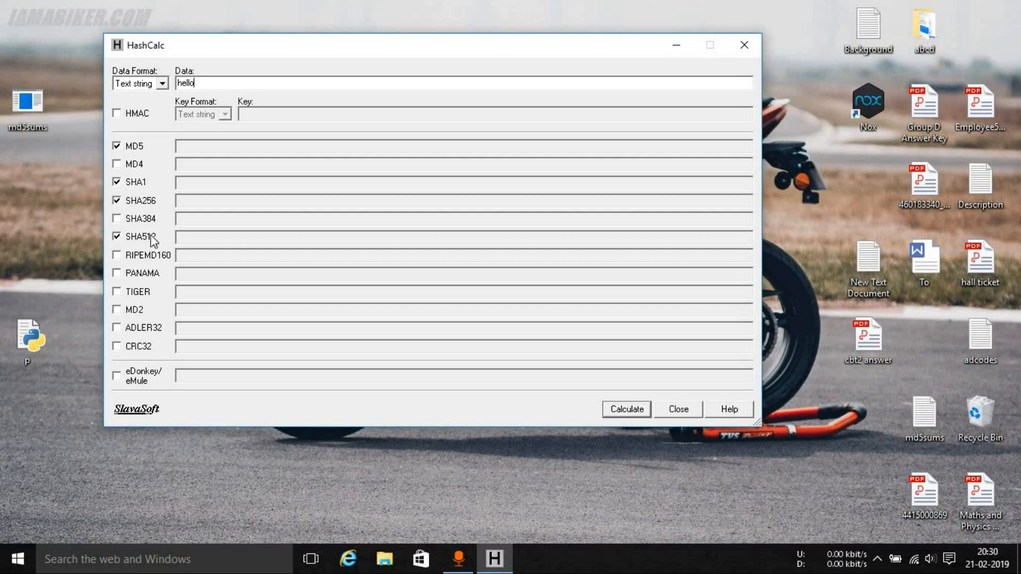
mouse_move(540, 409)
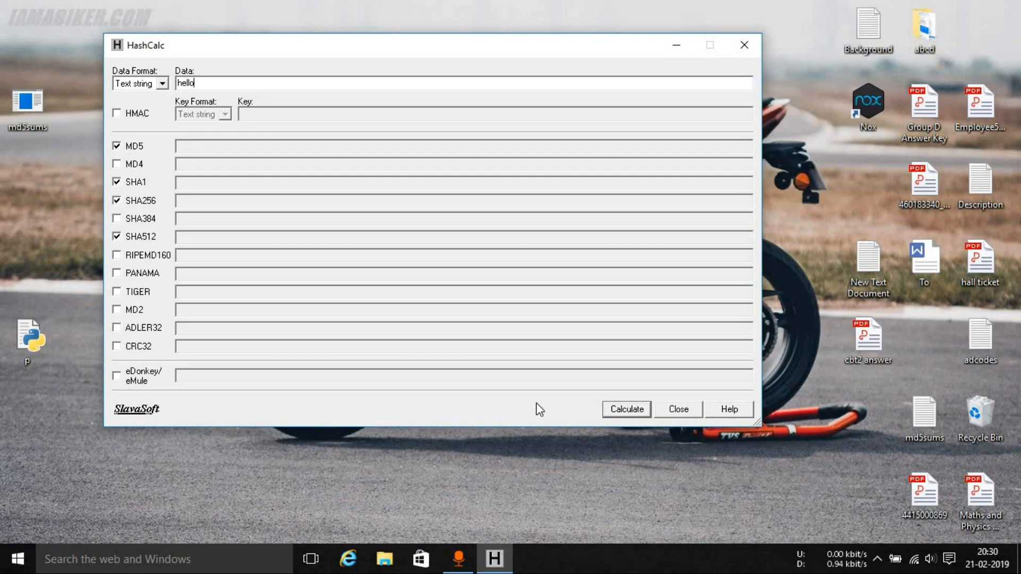
Calculate hello's four hashes, toggle HMAC on and off, and recalculate with HMAC off
click(627, 409)
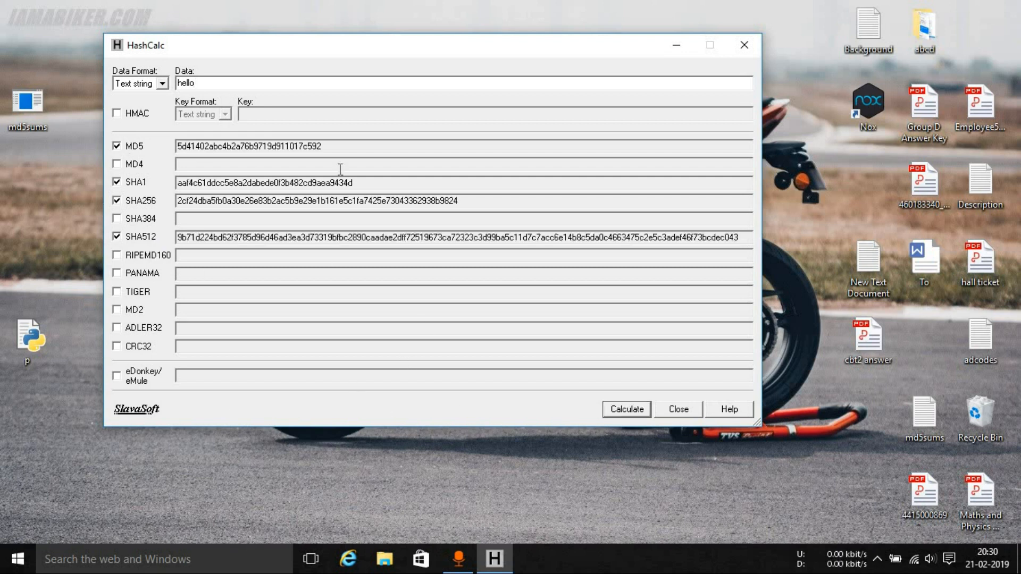
click(205, 84)
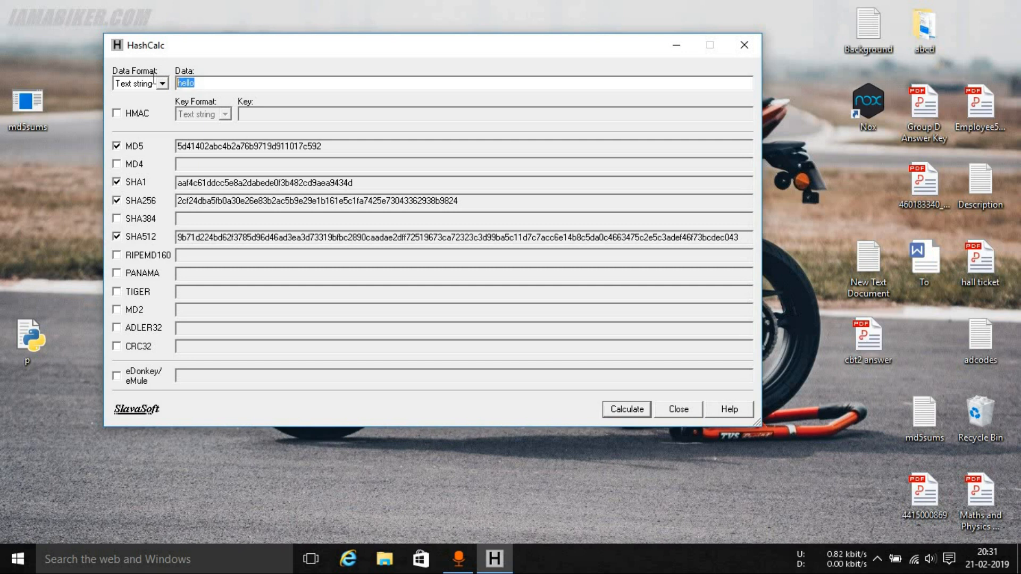
click(117, 113)
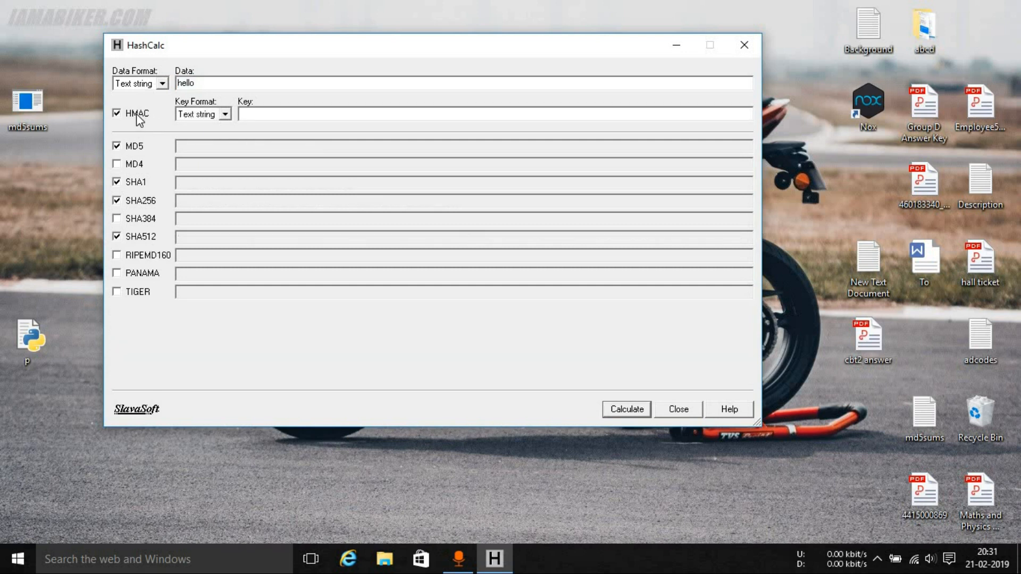
click(118, 113)
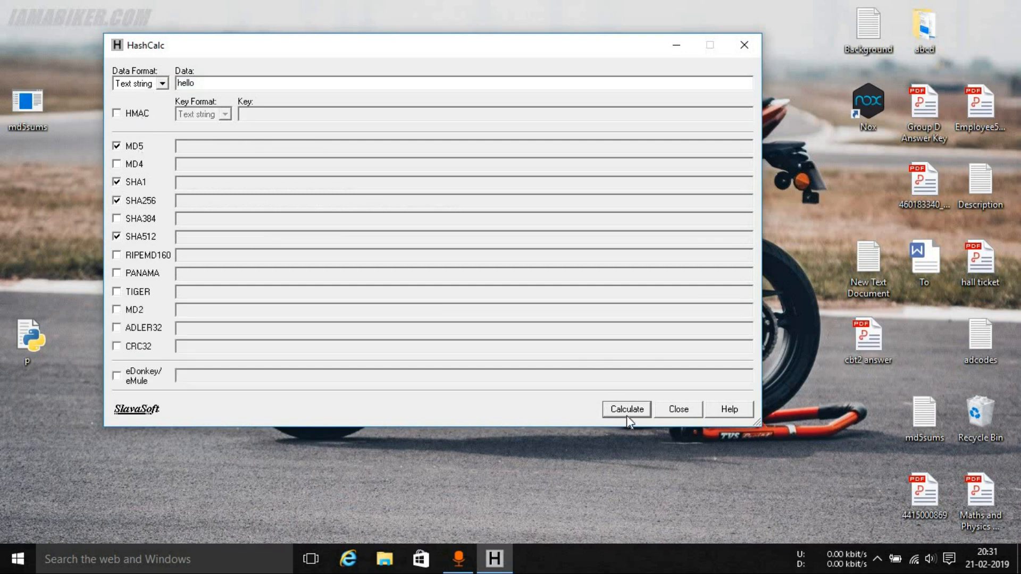
click(626, 408)
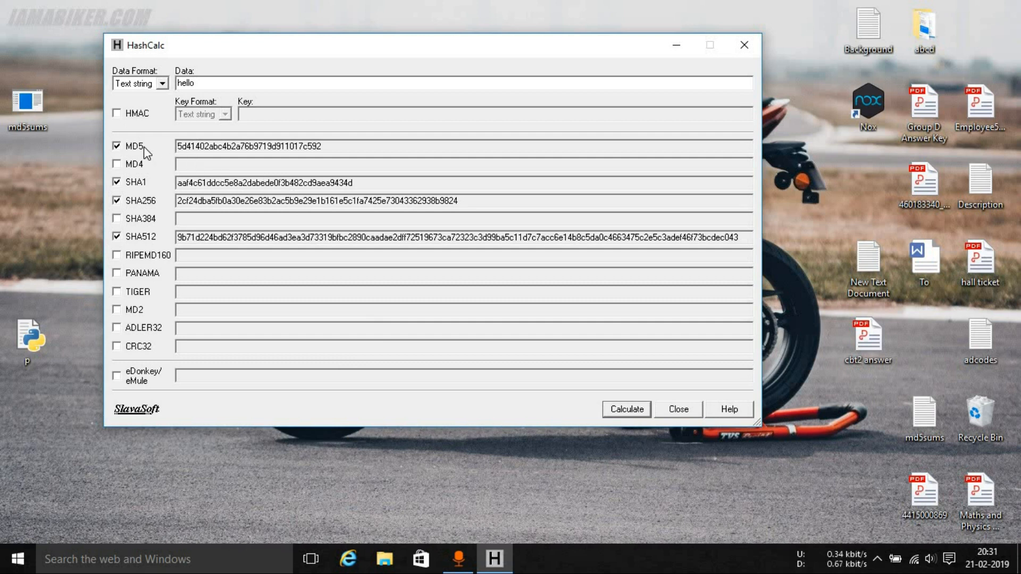
mouse_move(206, 85)
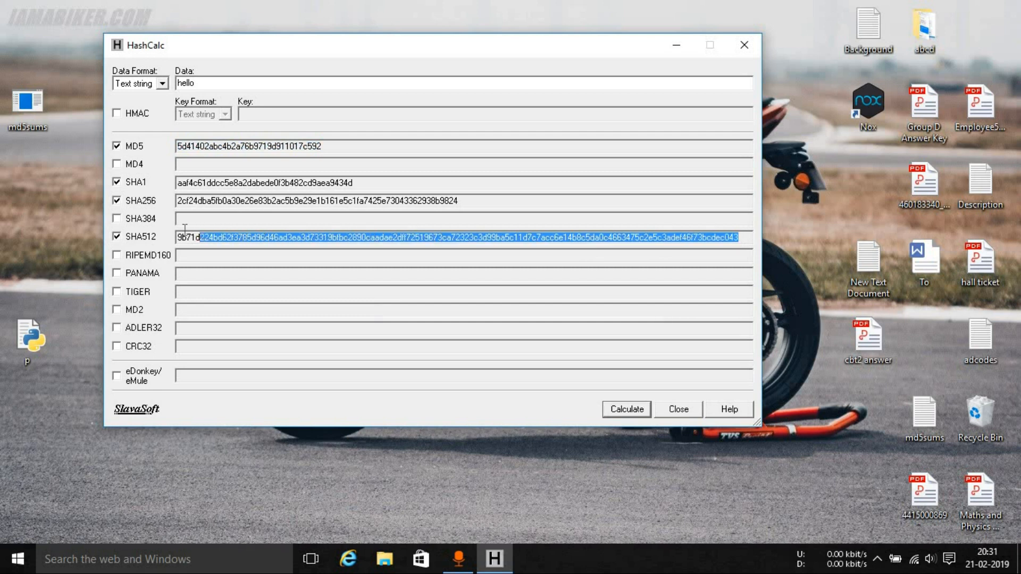
click(192, 237)
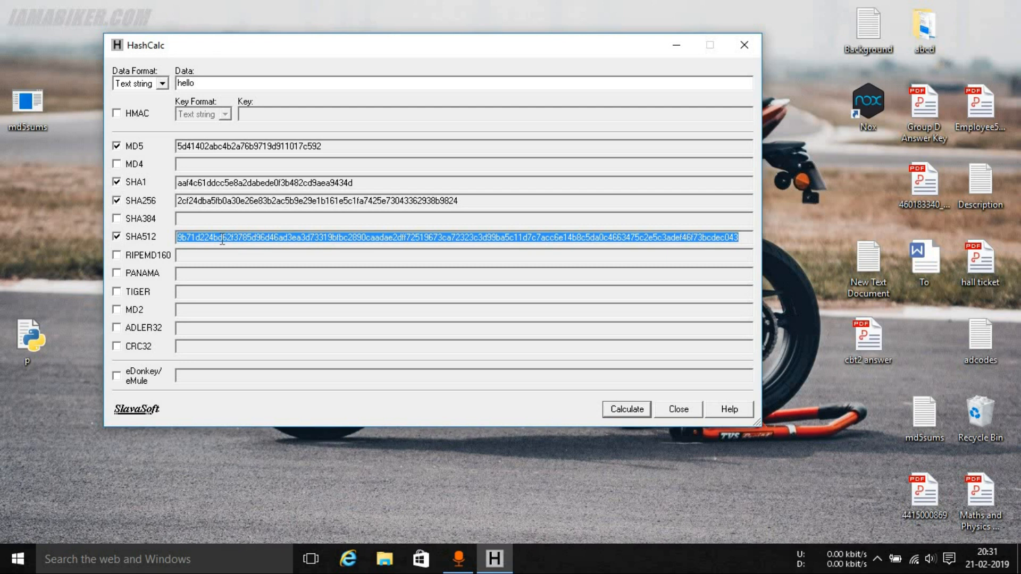
click(222, 237)
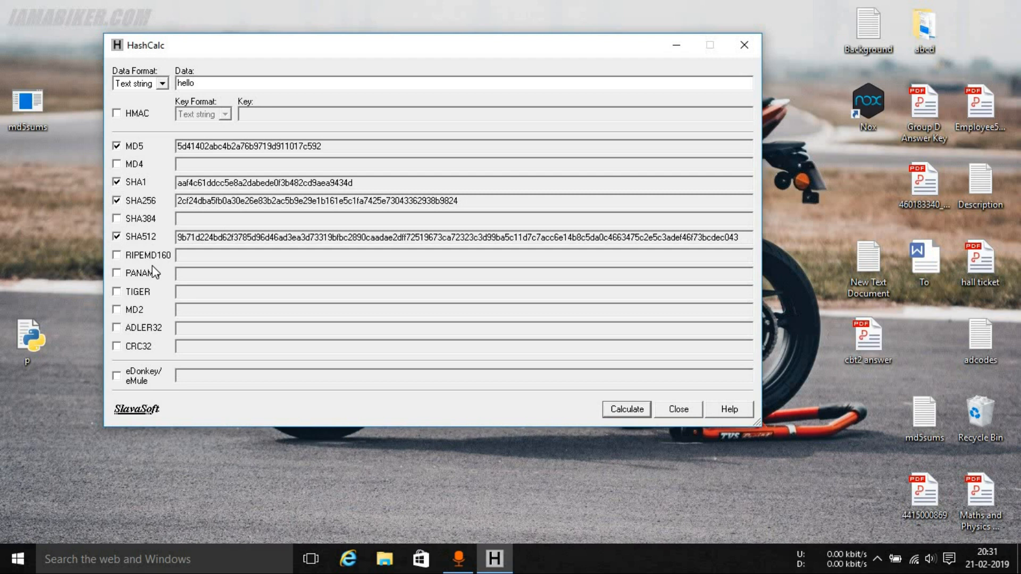
mouse_move(159, 153)
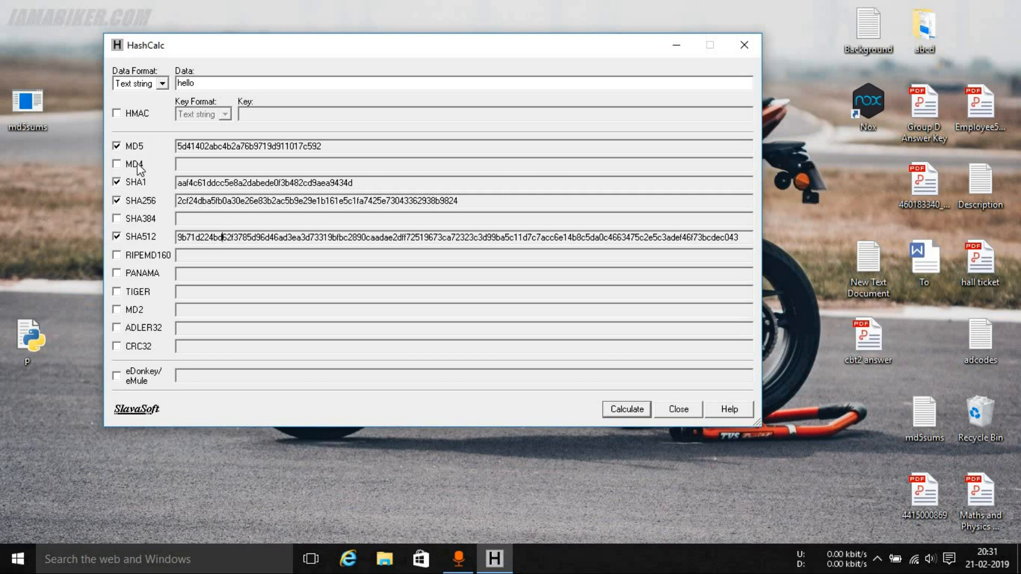
drag(227, 146, 320, 145)
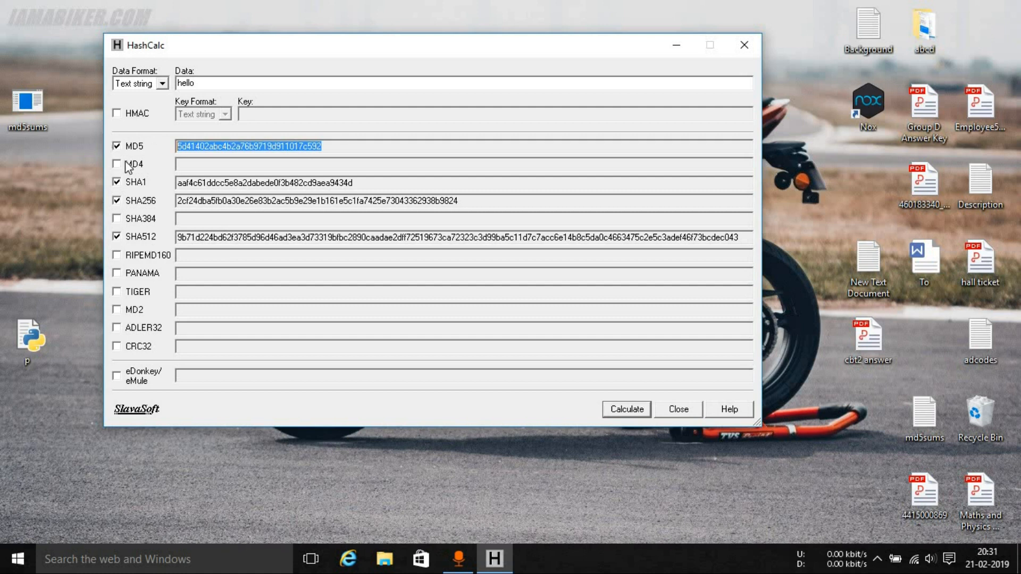
mouse_move(149, 336)
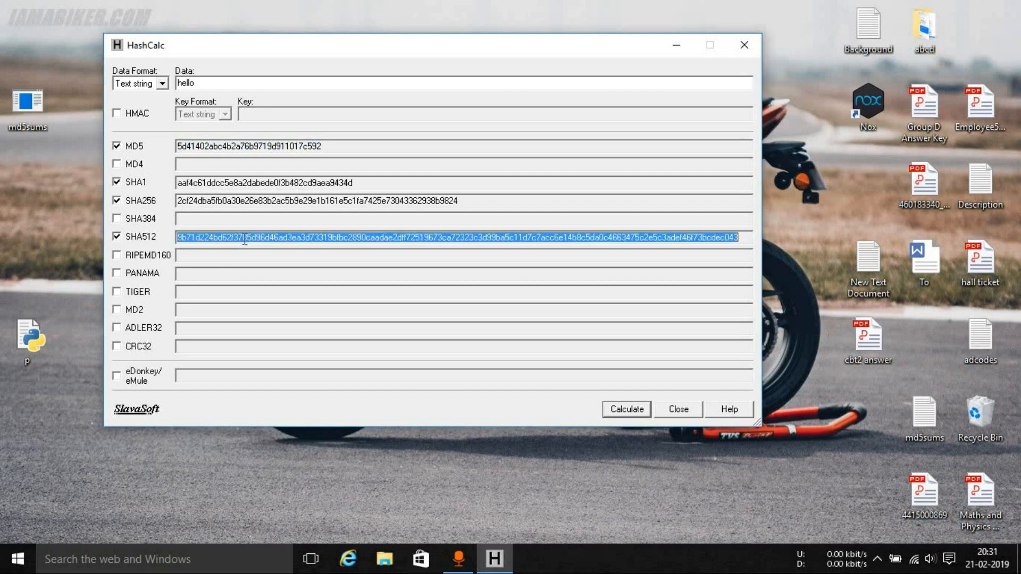
mouse_move(239, 203)
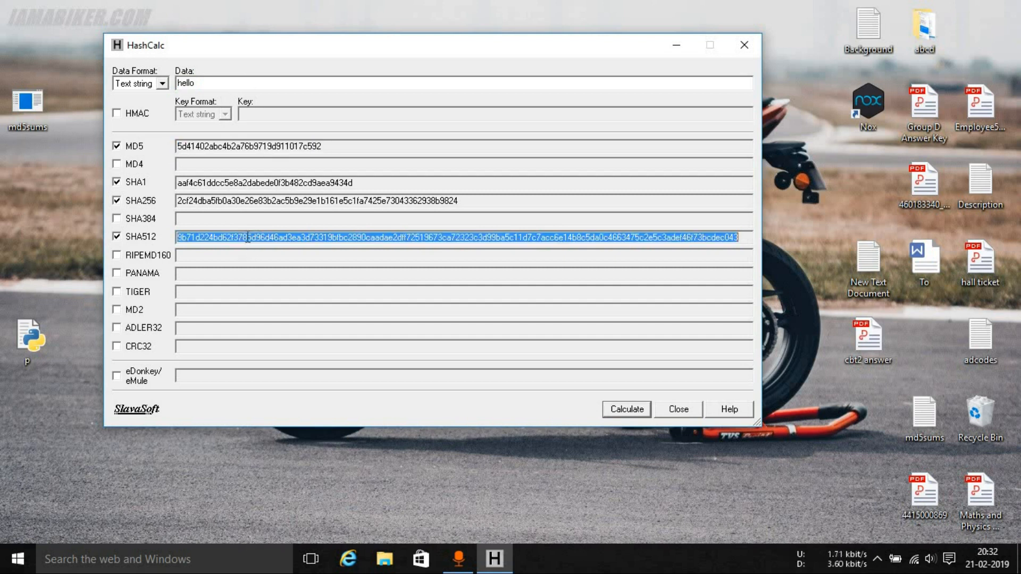
mouse_move(247, 272)
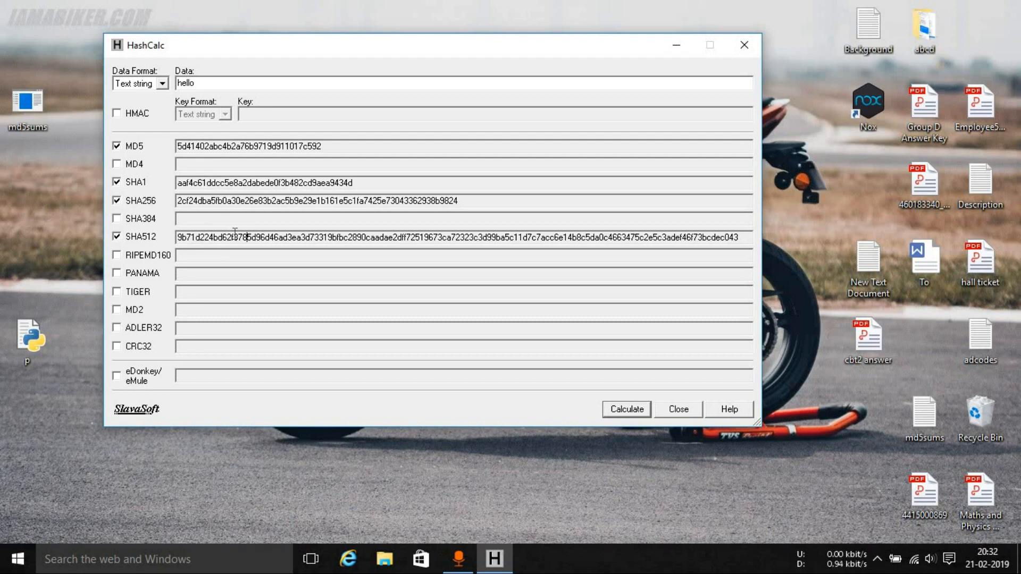
mouse_move(171, 156)
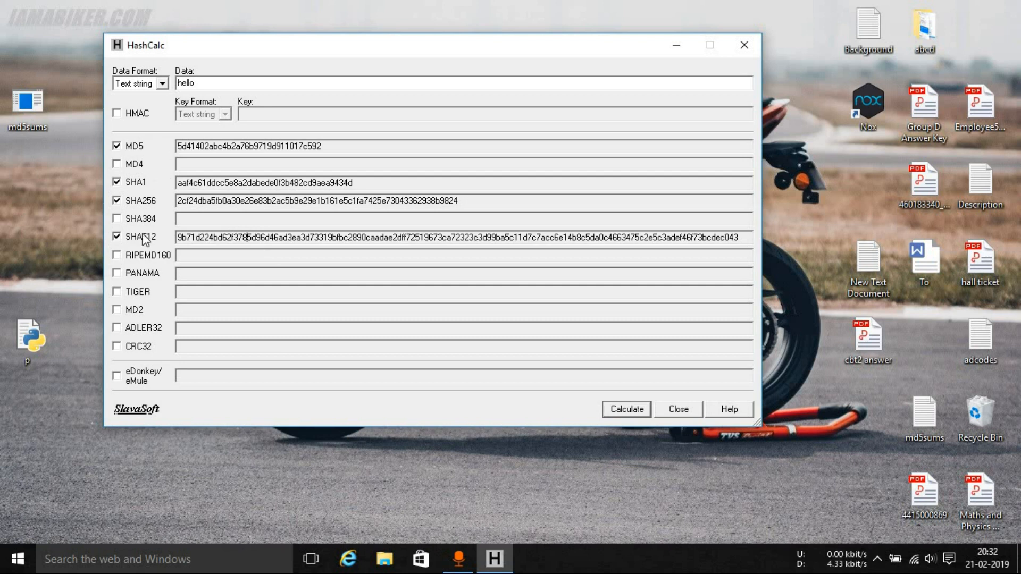
mouse_move(164, 240)
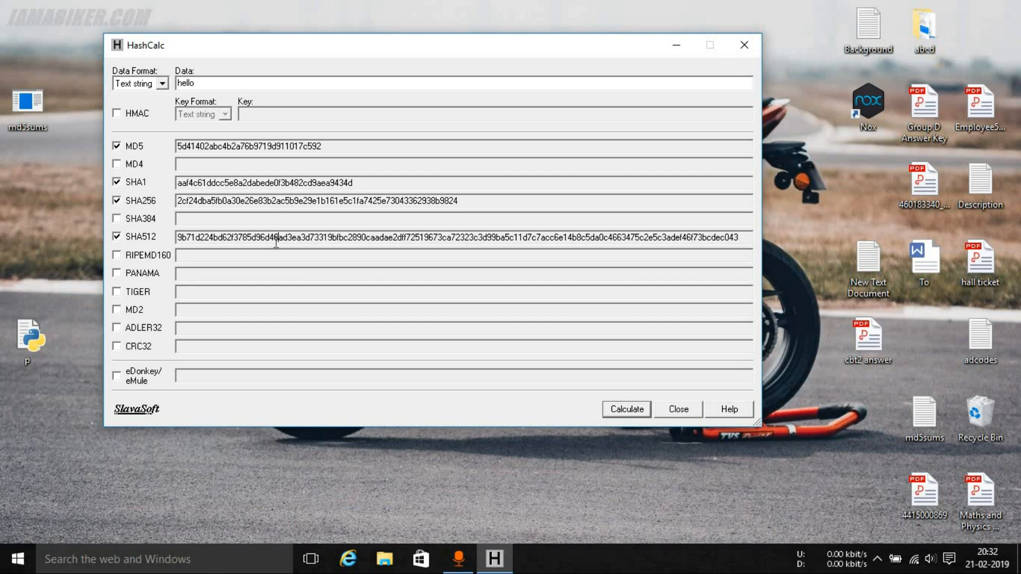
mouse_move(275, 85)
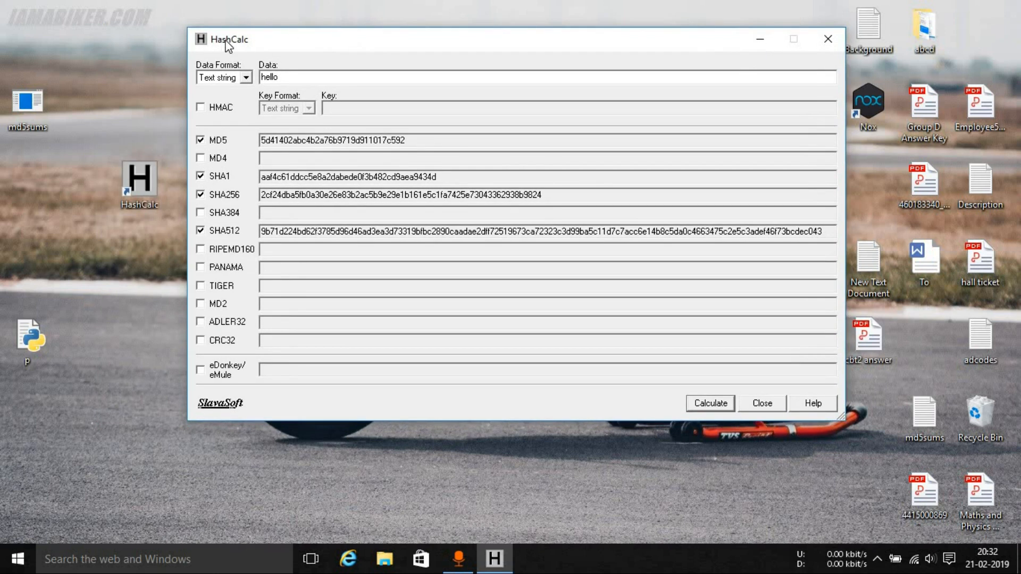
Move the window right and set the Data Format back to File, clearing hello and its hashes
drag(227, 40, 259, 47)
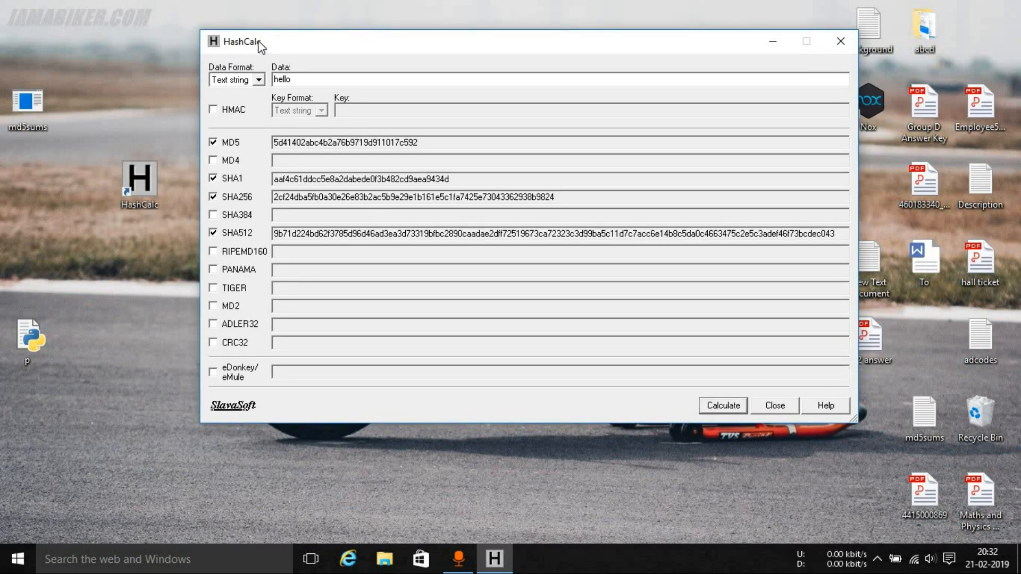
mouse_move(246, 85)
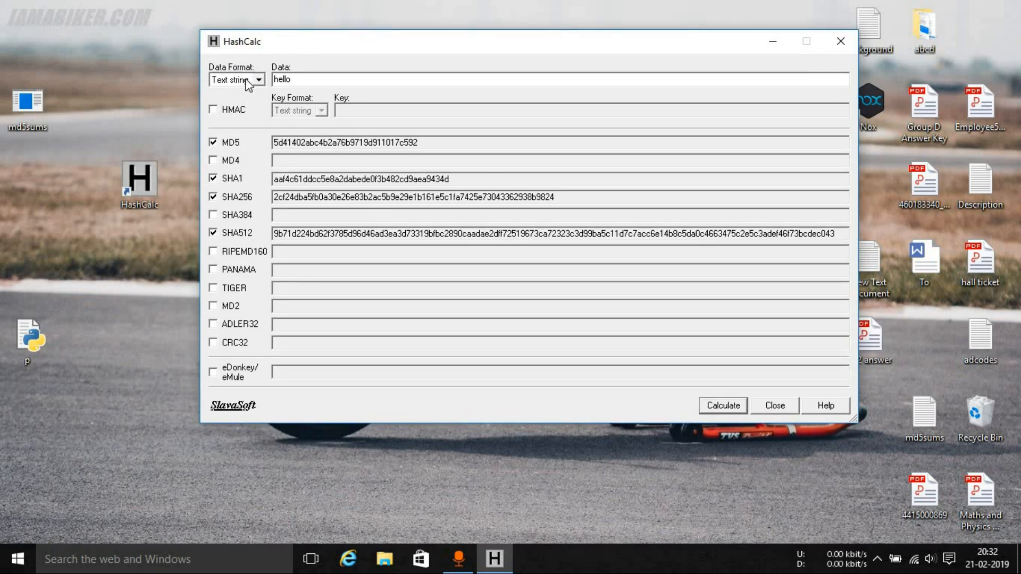
click(260, 79)
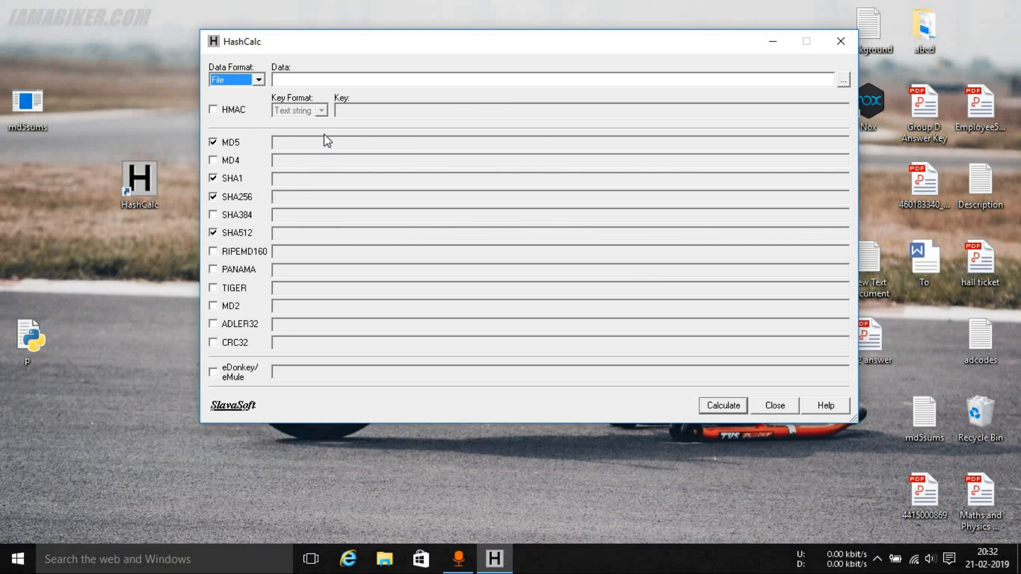
mouse_move(254, 145)
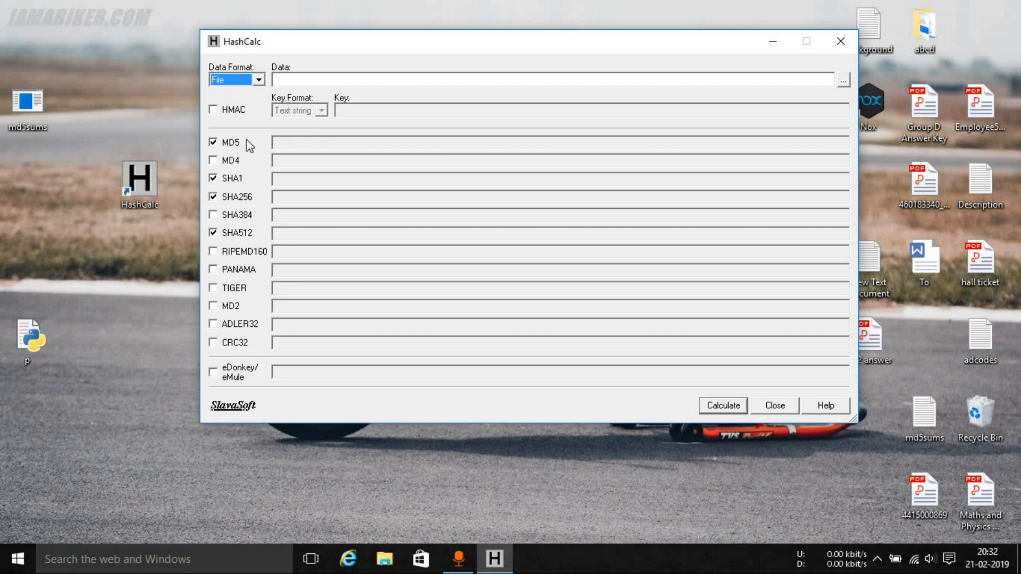
click(256, 79)
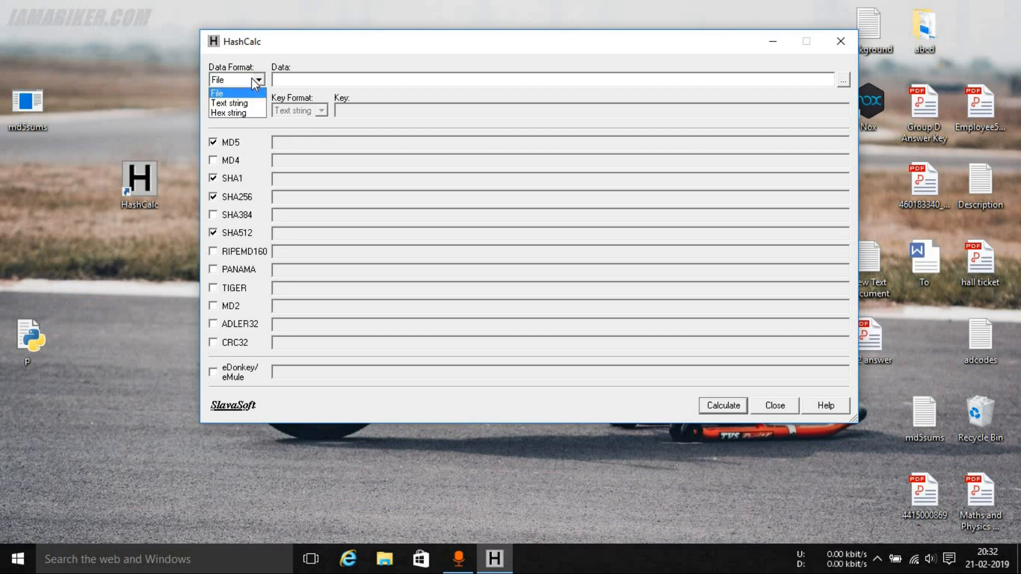
click(232, 93)
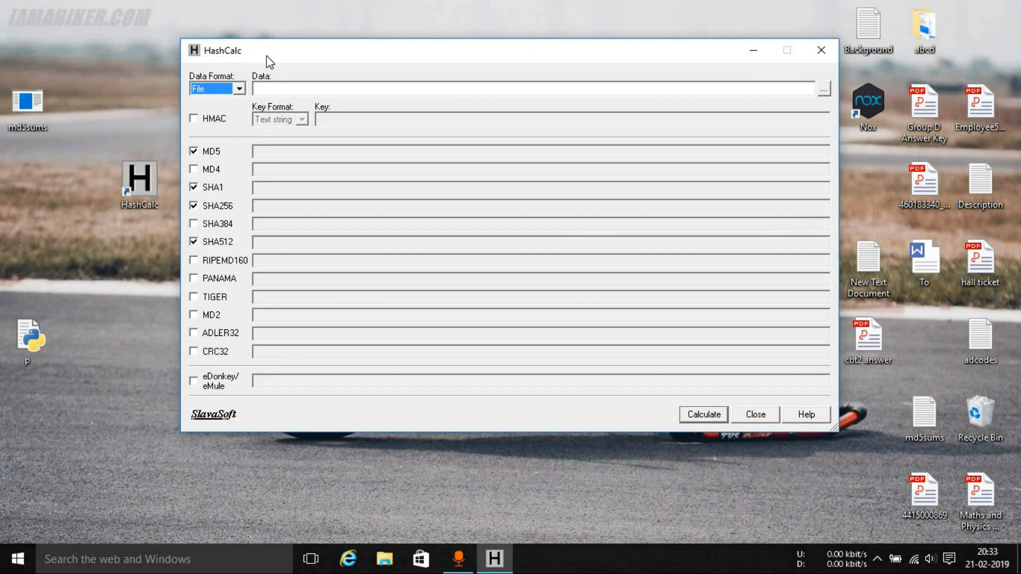
mouse_move(275, 74)
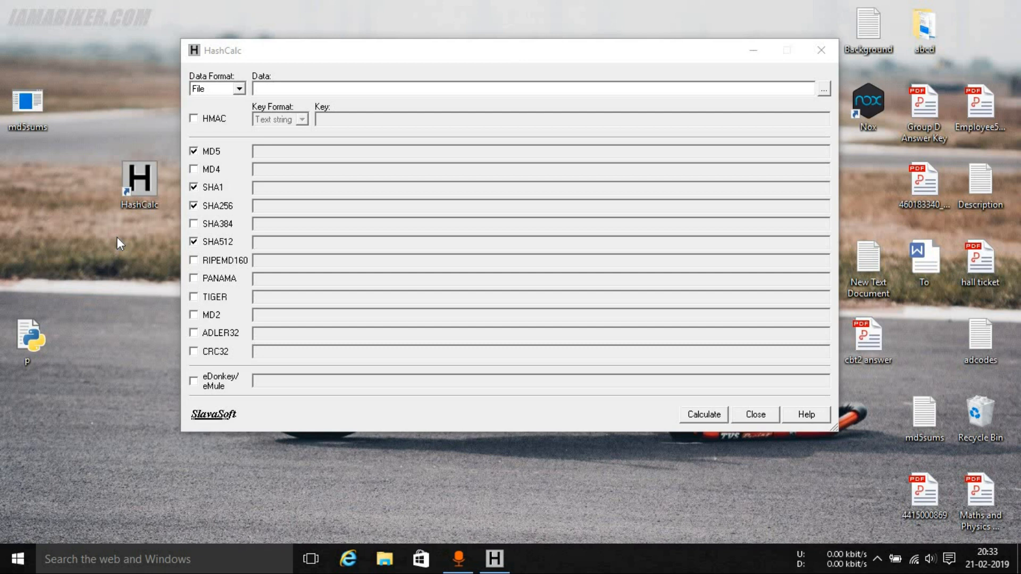
mouse_move(255, 106)
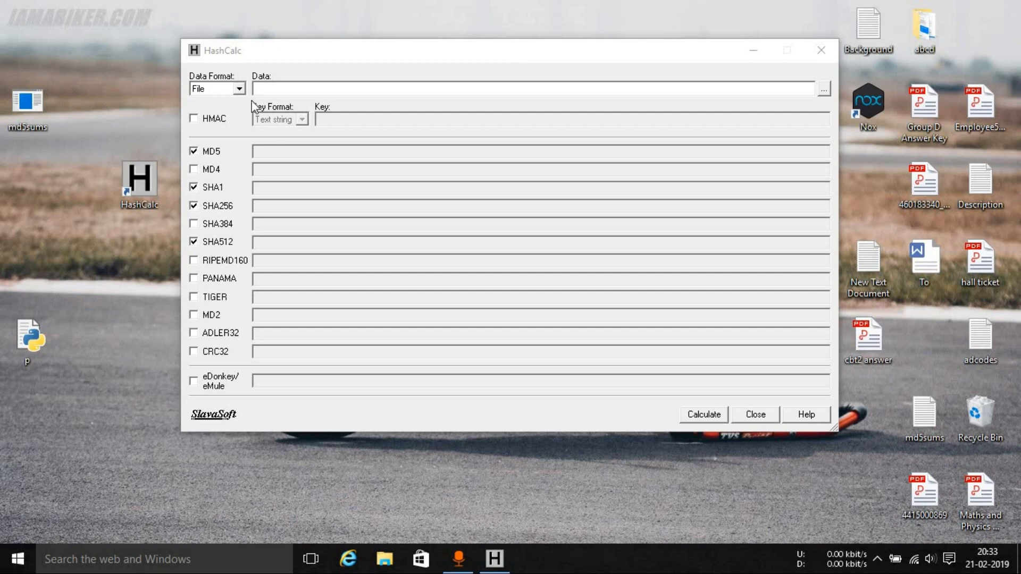